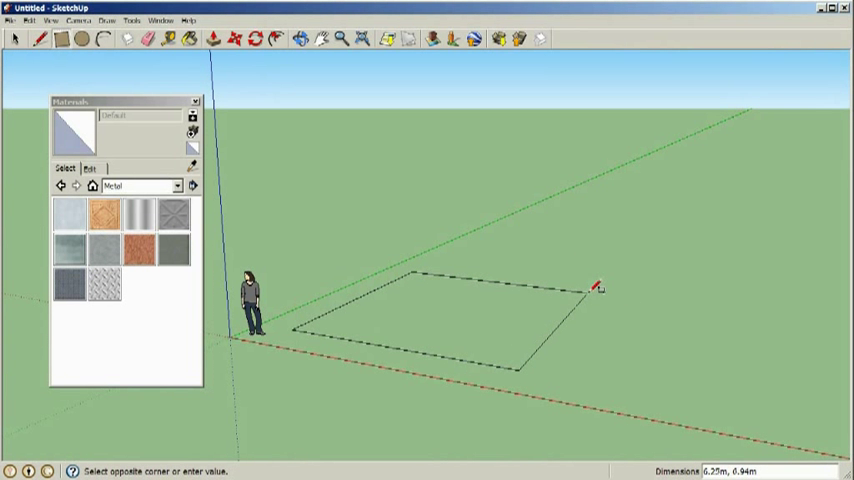
# Step: Finish drawing the rectangular house footprint on the ground beside the character
pyautogui.click(597, 288)
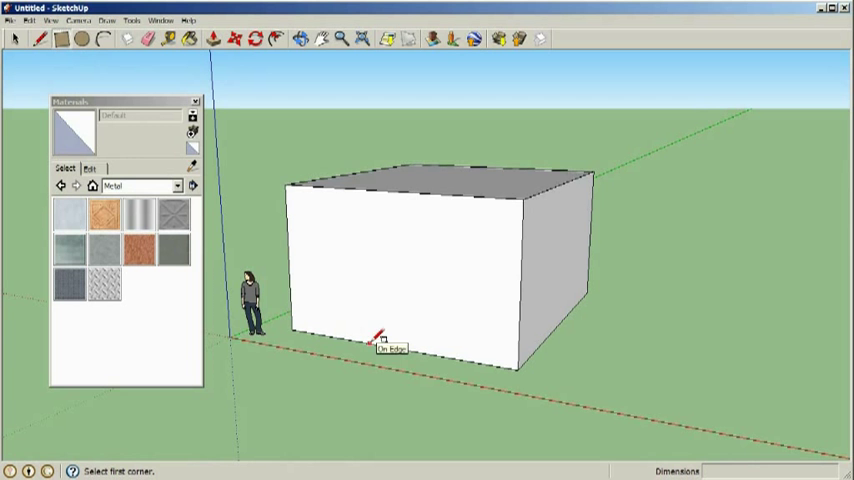
# Step: Start the door outline at the base of the front wall
pyautogui.click(380, 337)
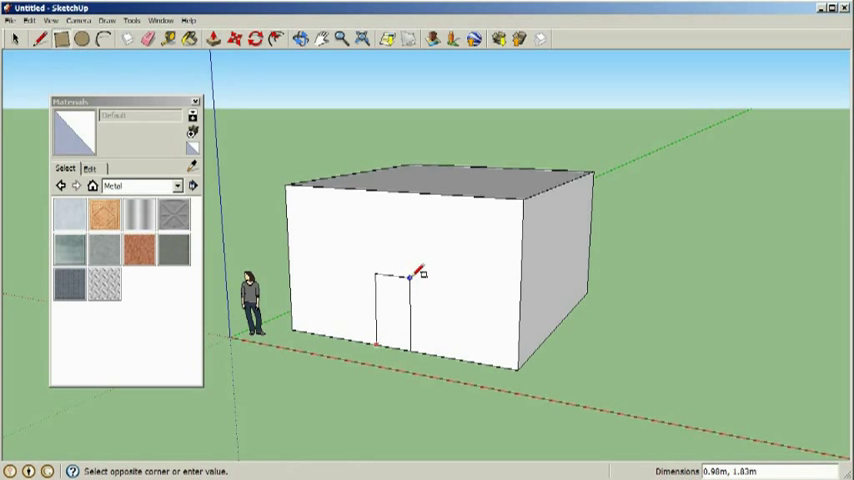
pyautogui.moveTo(412, 271)
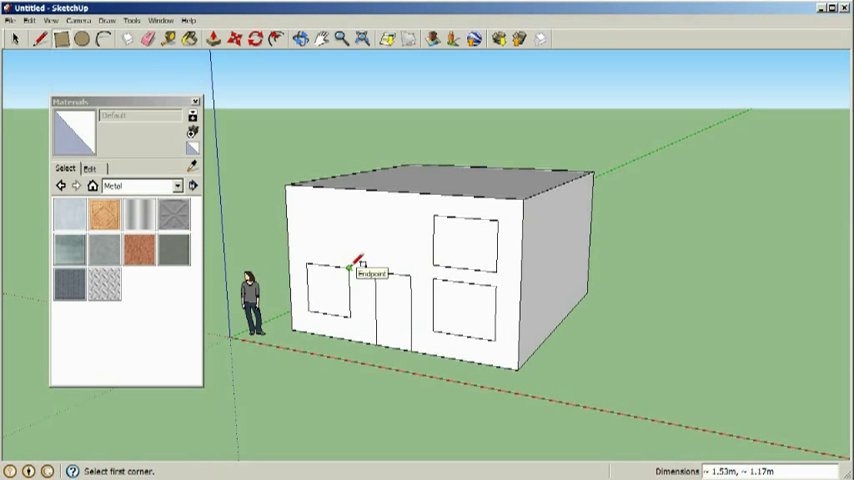
pyautogui.moveTo(441, 258)
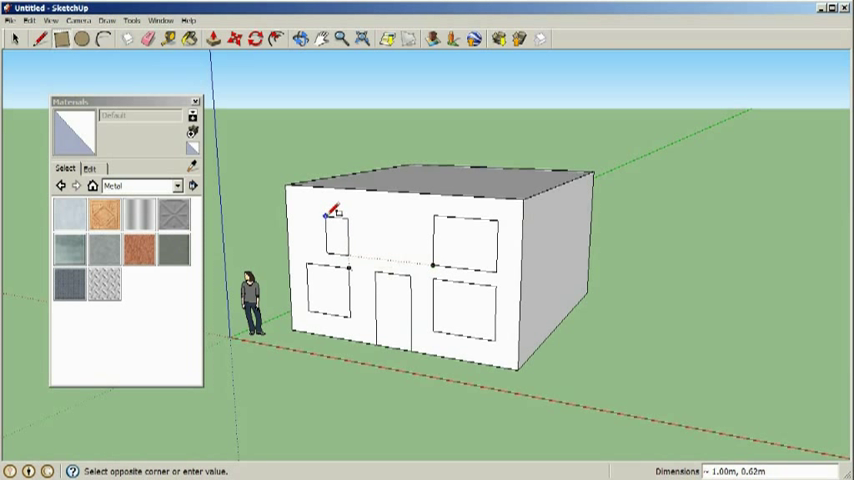
pyautogui.moveTo(432, 216)
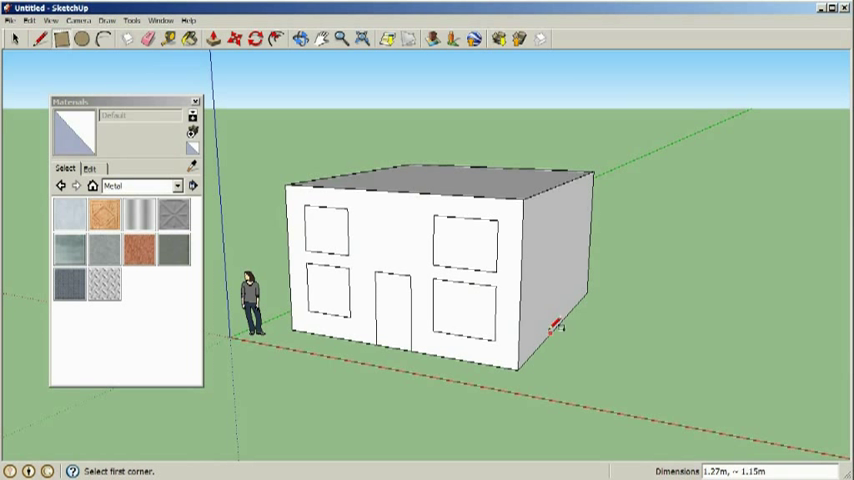
# Step: Raise and thicken a roof block above the walls, then shrink its top to a point
pyautogui.click(210, 37)
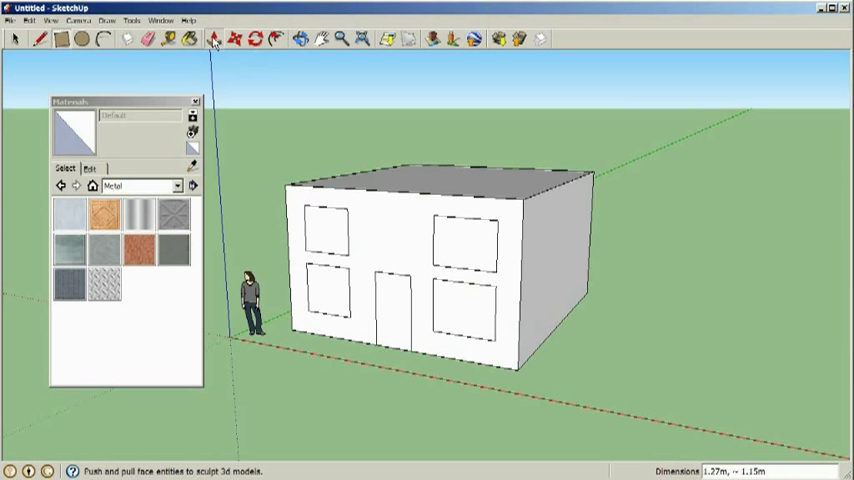
pyautogui.click(212, 37)
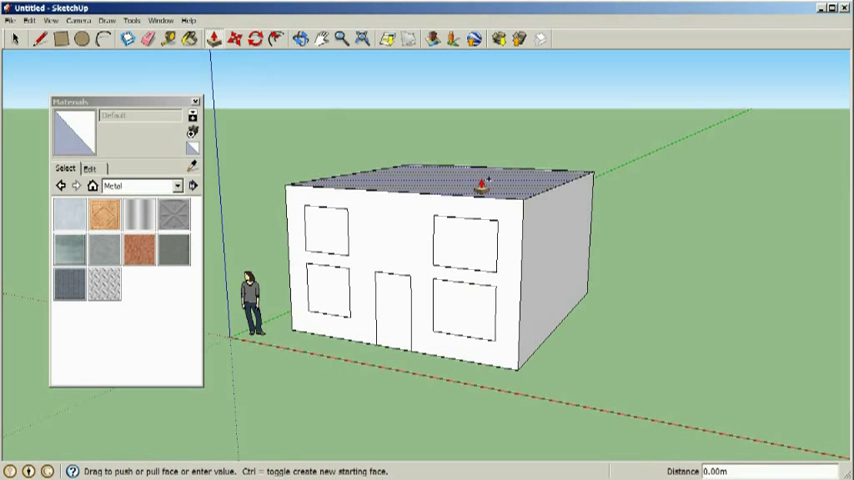
pyautogui.moveTo(480, 180); pyautogui.dragTo(480, 170)
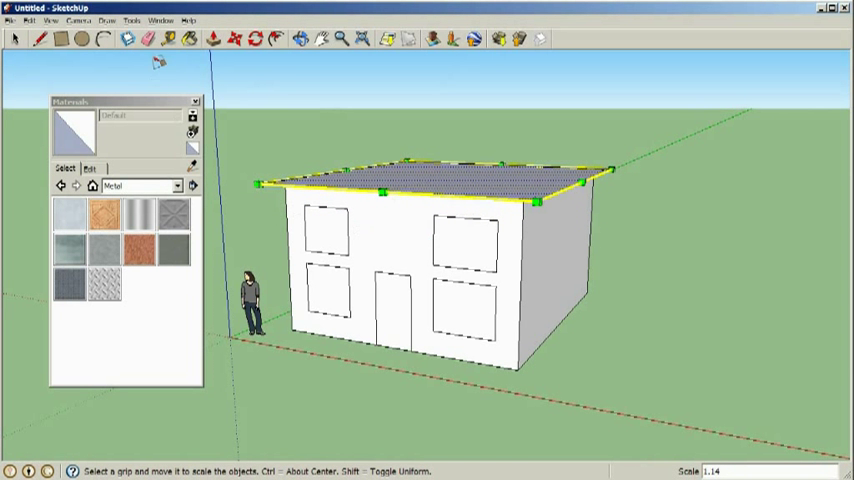
pyautogui.moveTo(214, 40)
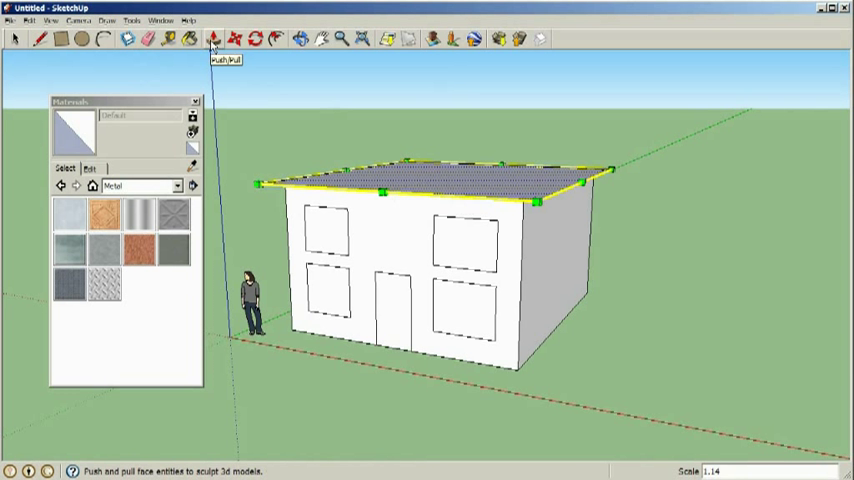
pyautogui.moveTo(430, 180); pyautogui.dragTo(478, 88)
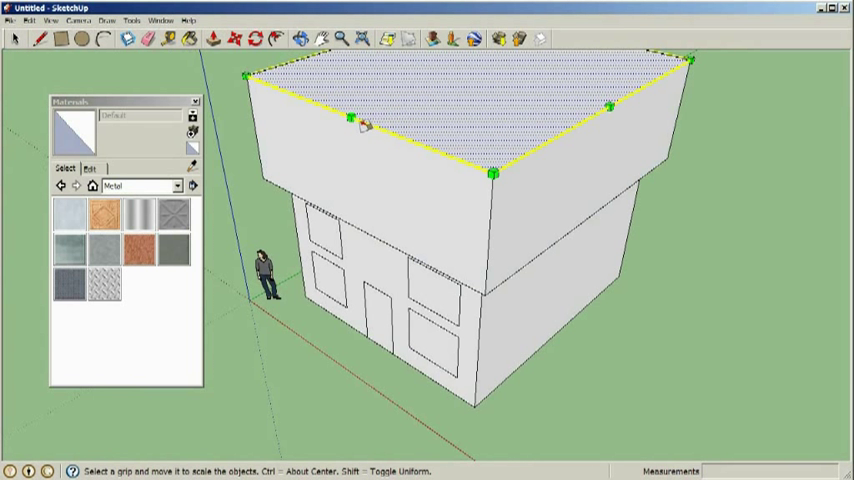
pyautogui.moveTo(355, 118); pyautogui.dragTo(475, 72)
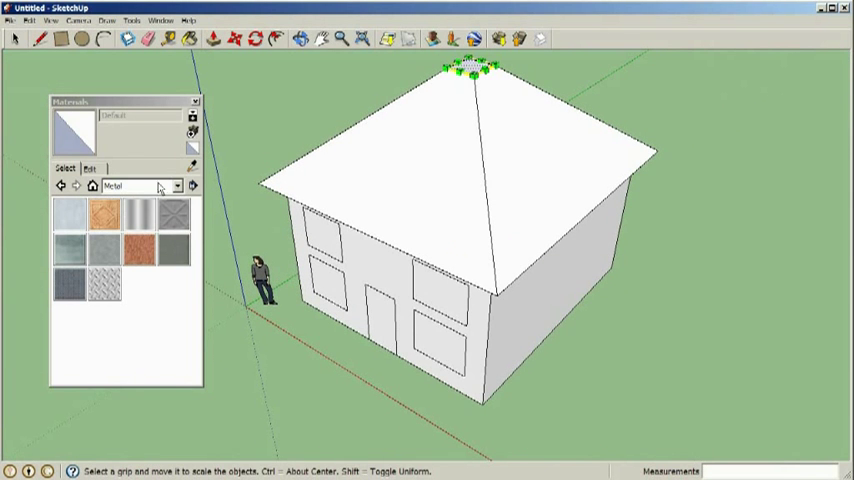
pyautogui.click(179, 187)
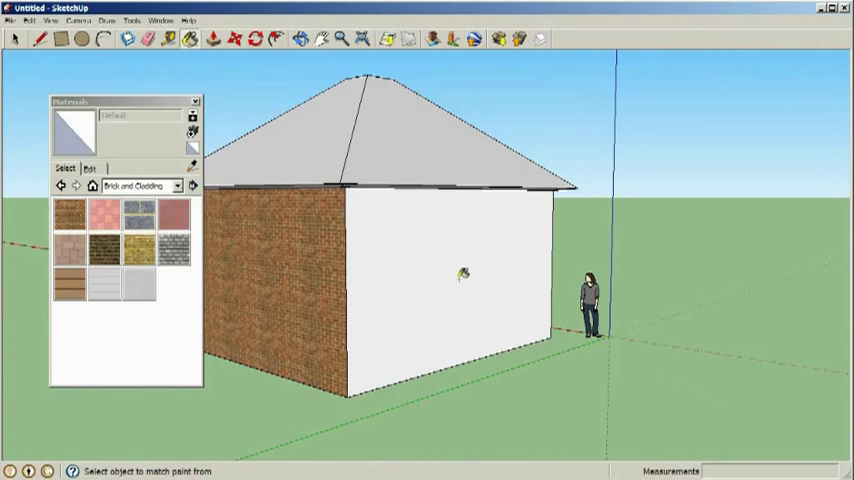
# Step: Paint brick walls, blue glass windows, a Wood door and a Roofing shingle roof
pyautogui.click(462, 278)
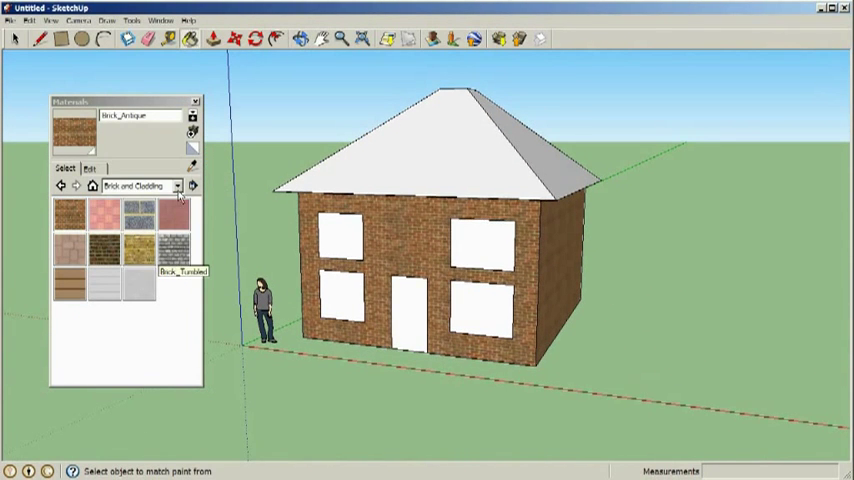
pyautogui.click(179, 187)
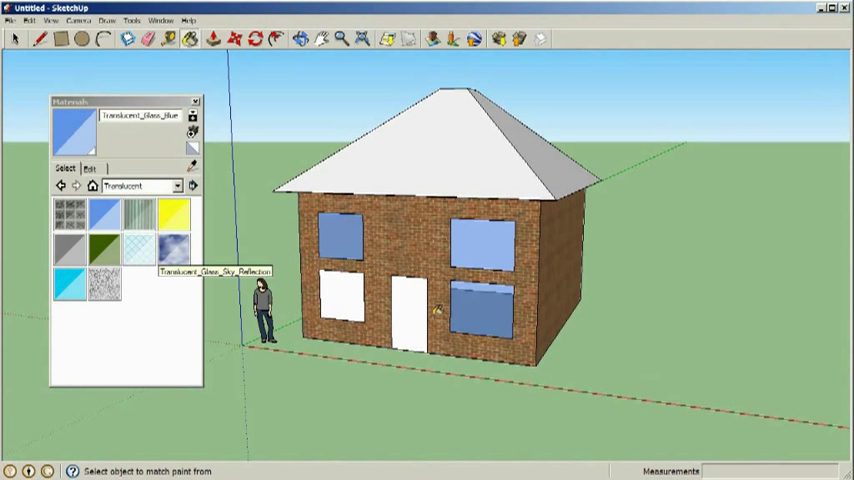
pyautogui.click(186, 187)
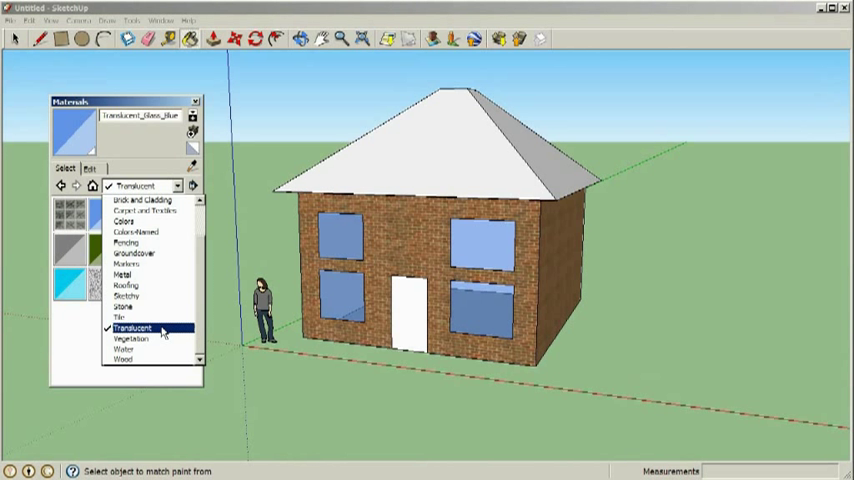
pyautogui.click(124, 360)
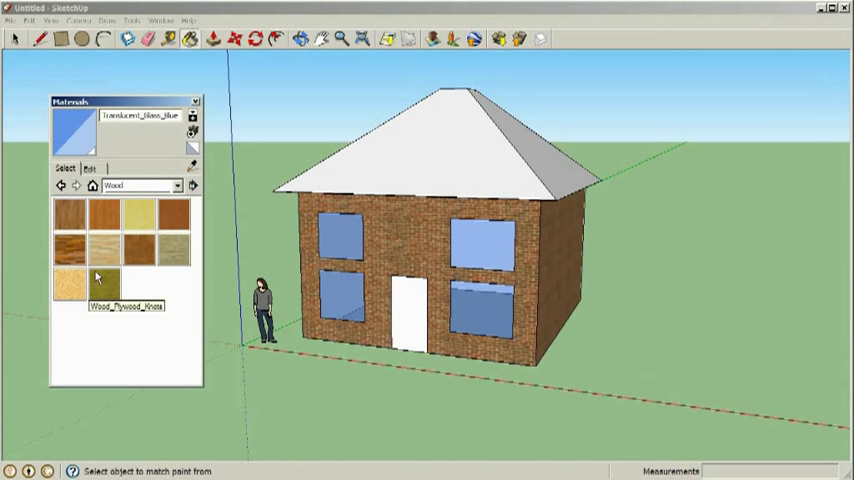
pyautogui.moveTo(143, 252)
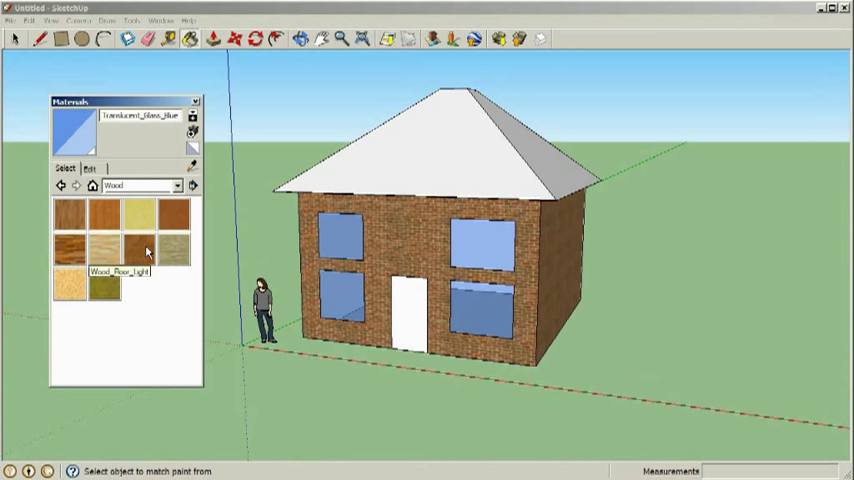
pyautogui.moveTo(170, 221)
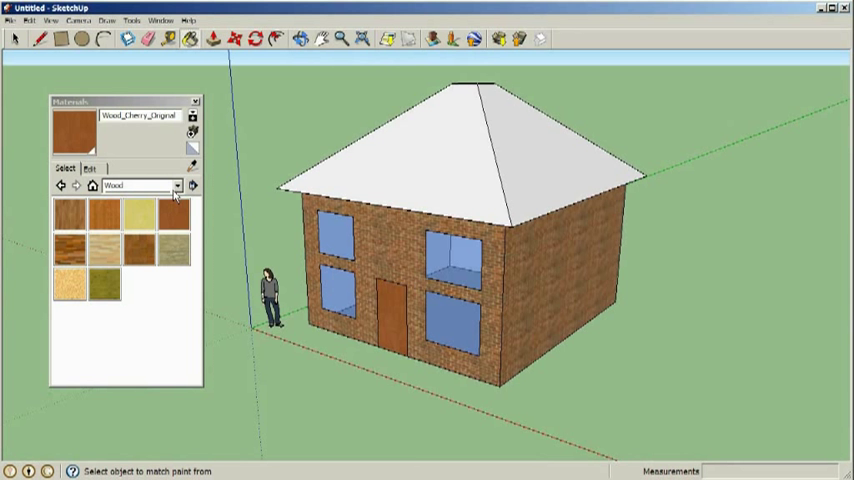
pyautogui.click(179, 187)
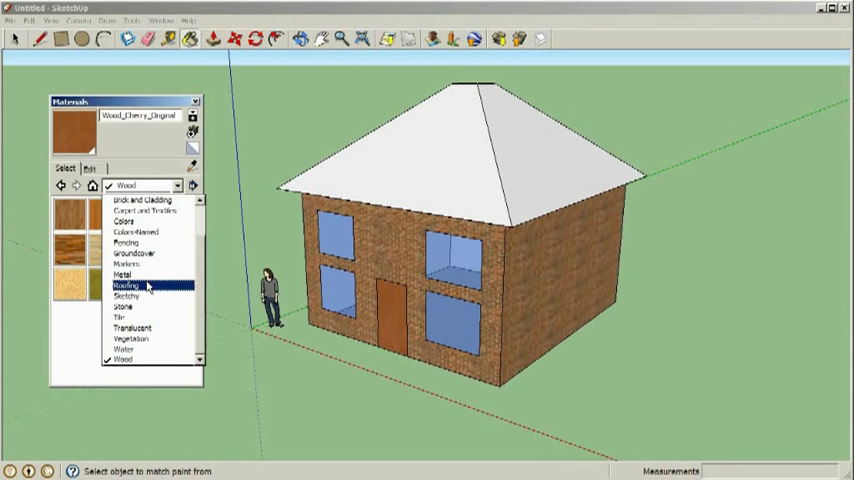
pyautogui.click(128, 285)
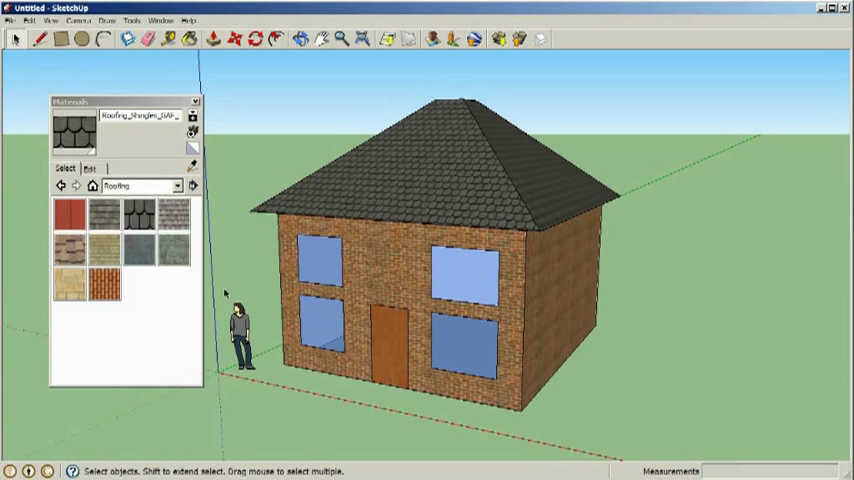
# Step: Save As to the Desktop as nwhouse.skp in SketchUp Version 6 format
pyautogui.click(237, 335)
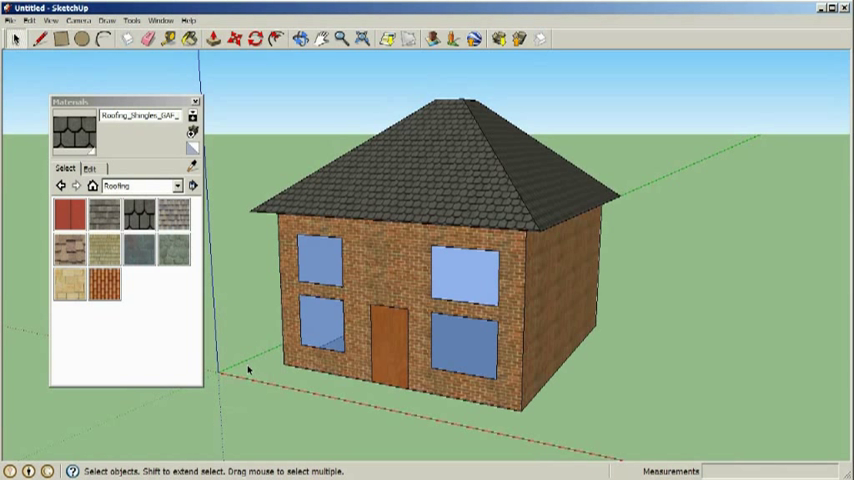
pyautogui.click(11, 20)
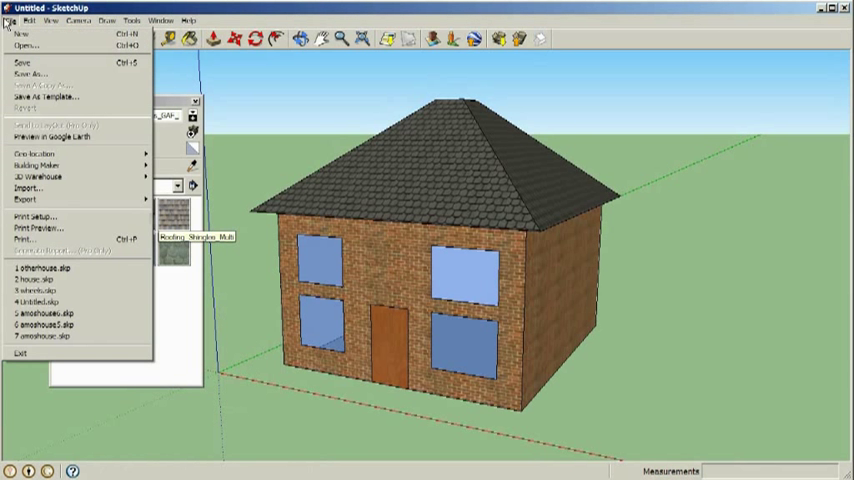
pyautogui.click(34, 74)
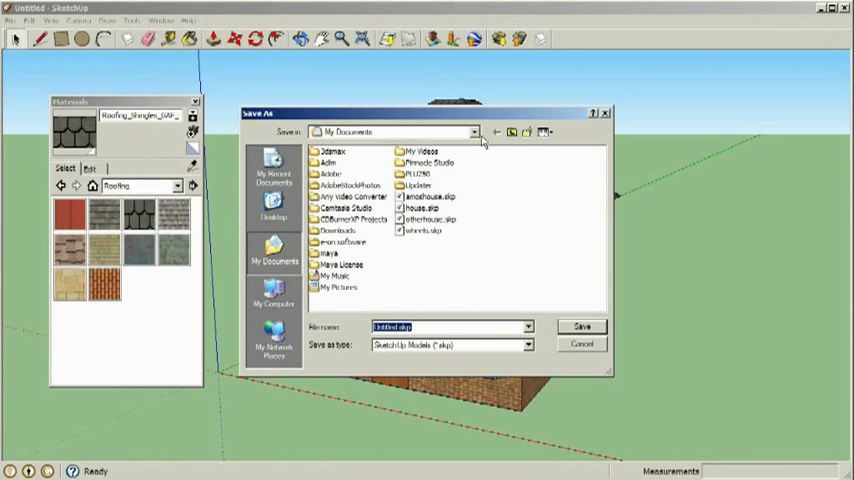
pyautogui.click(270, 215)
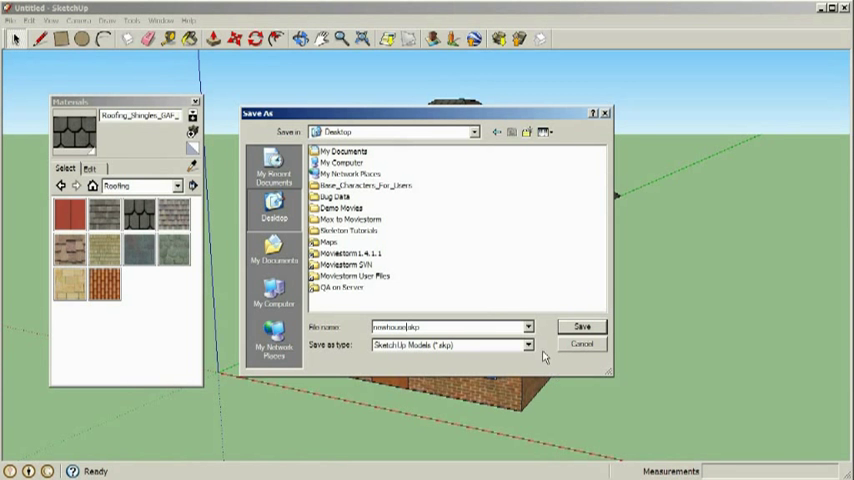
pyautogui.click(527, 344)
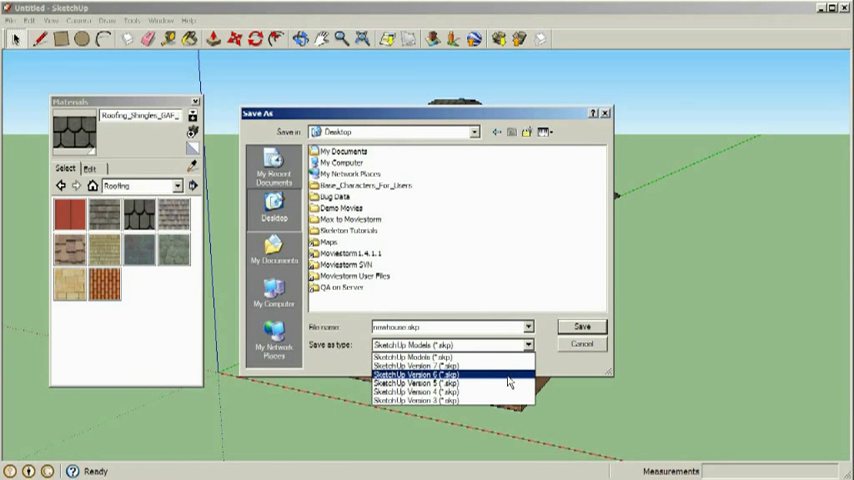
pyautogui.click(413, 374)
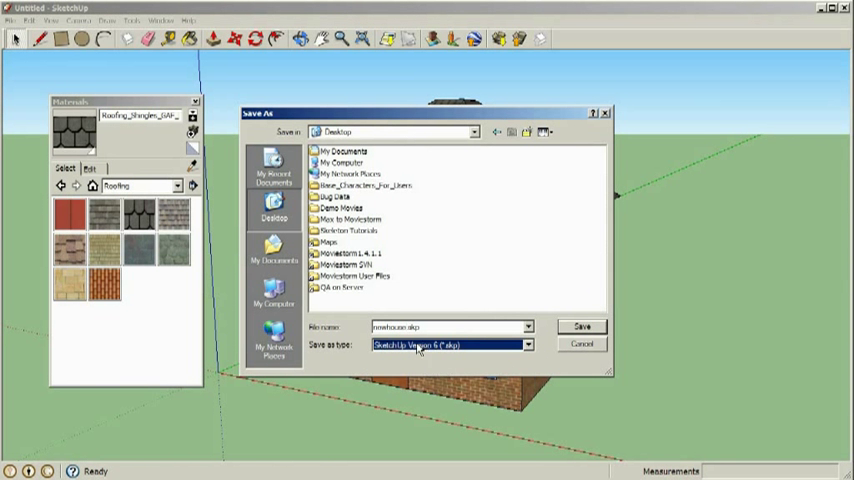
pyautogui.moveTo(578, 334)
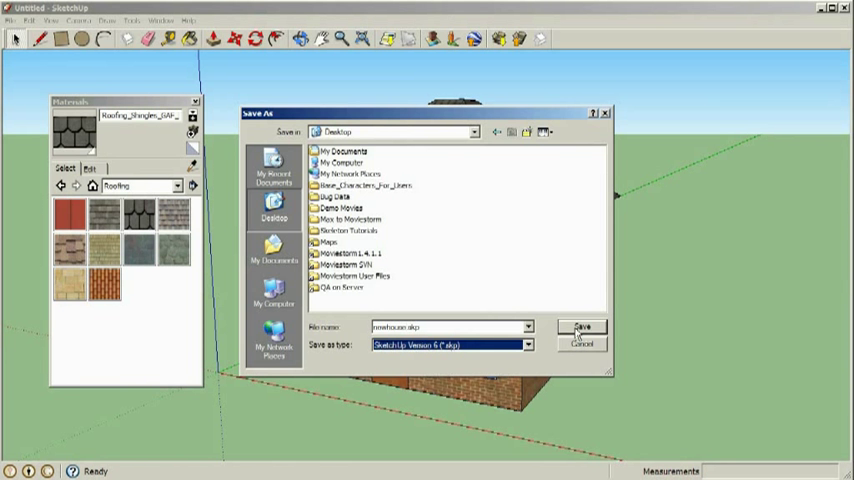
pyautogui.click(582, 326)
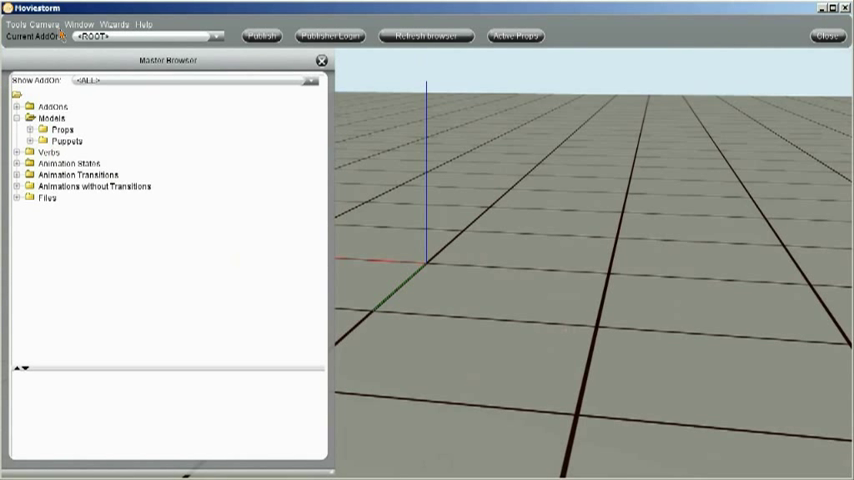
pyautogui.moveTo(134, 304)
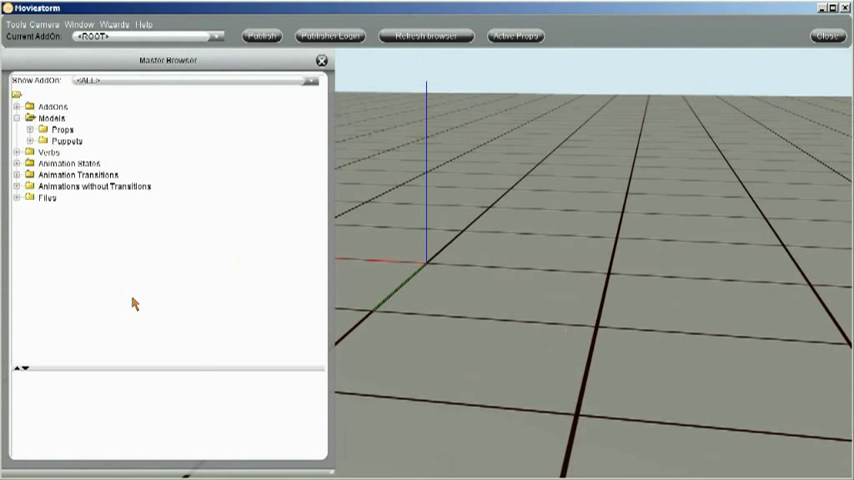
pyautogui.moveTo(125, 33)
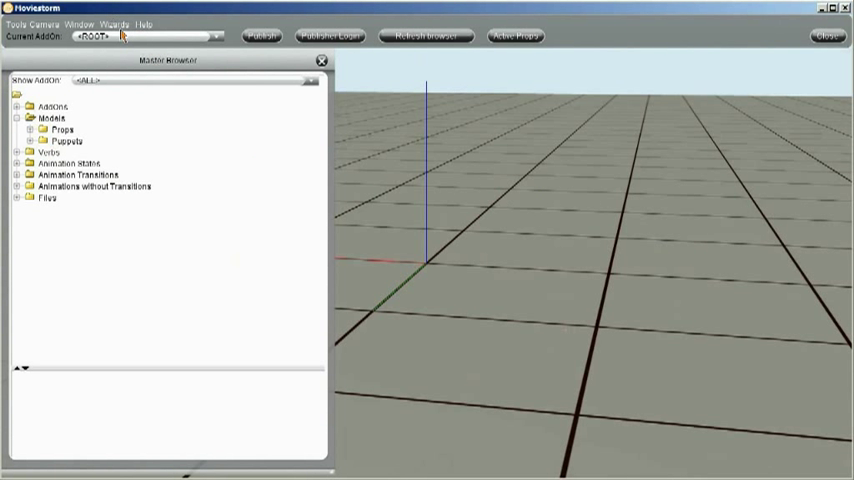
# Step: Open Moviestorm's Wizards menu
pyautogui.click(121, 24)
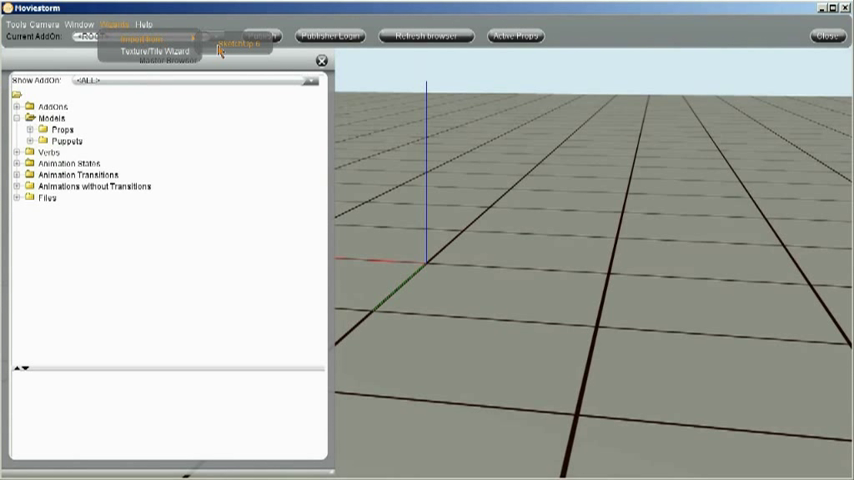
pyautogui.moveTo(231, 54)
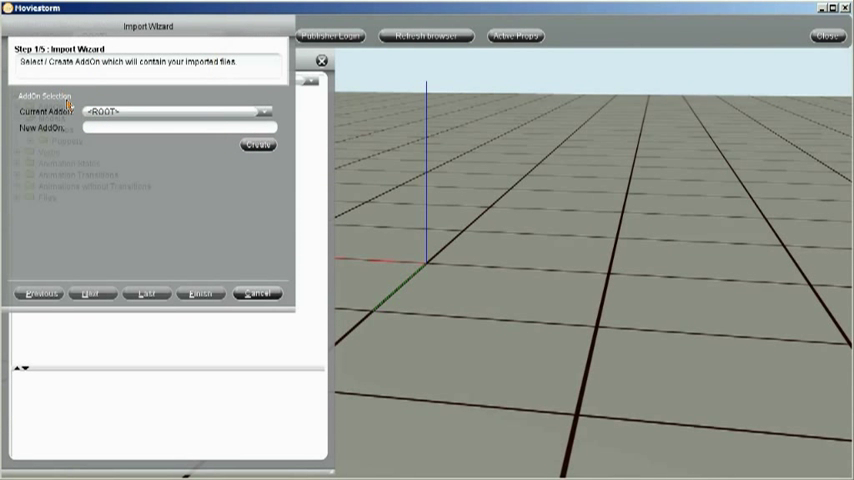
pyautogui.moveTo(183, 151)
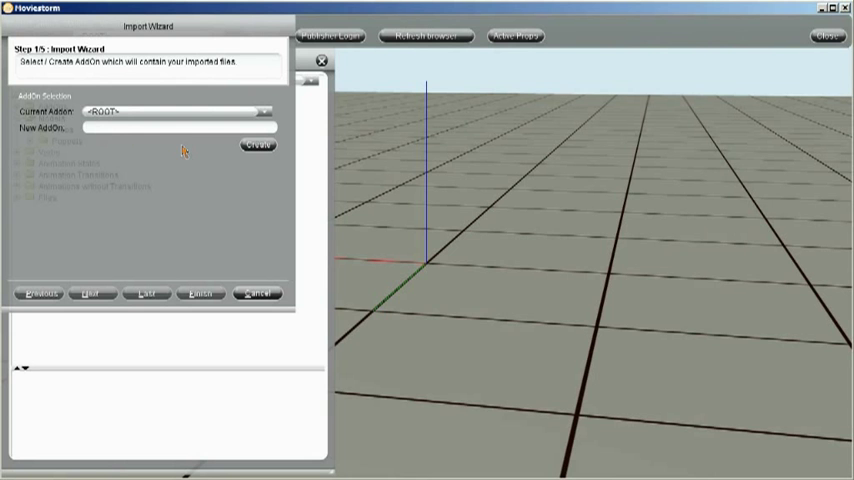
# Step: Create a new add-on named House and advance to choosing the import file
pyautogui.write('House')
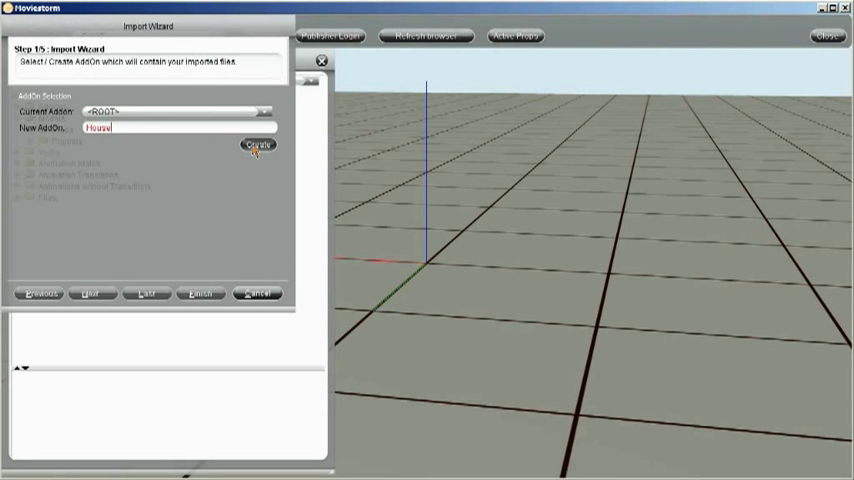
pyautogui.click(255, 146)
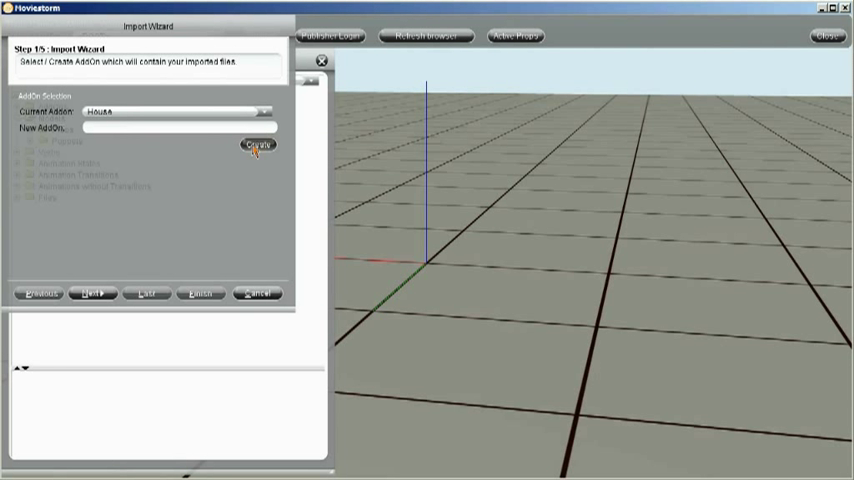
pyautogui.click(92, 297)
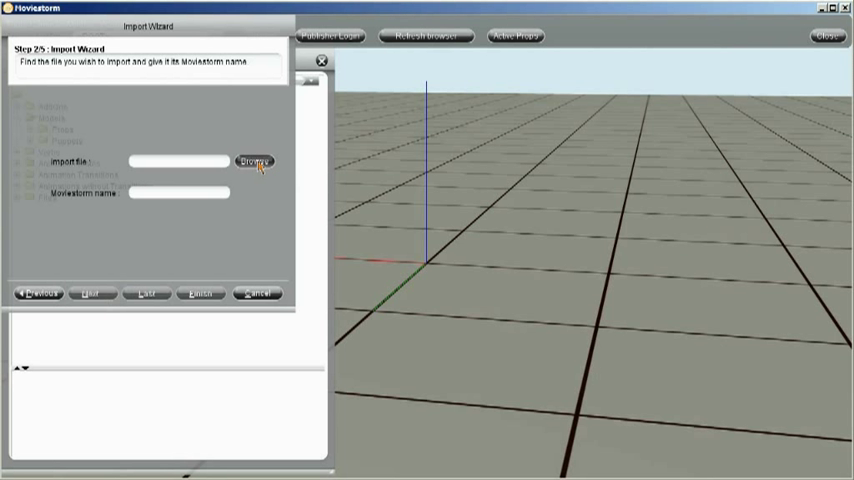
# Step: Browse to the Desktop and select newhouse.skp as the file to import
pyautogui.click(255, 161)
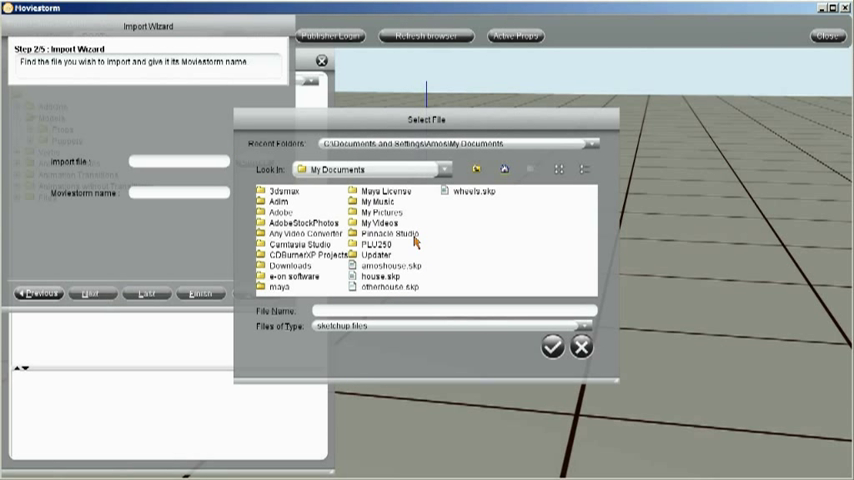
pyautogui.click(454, 168)
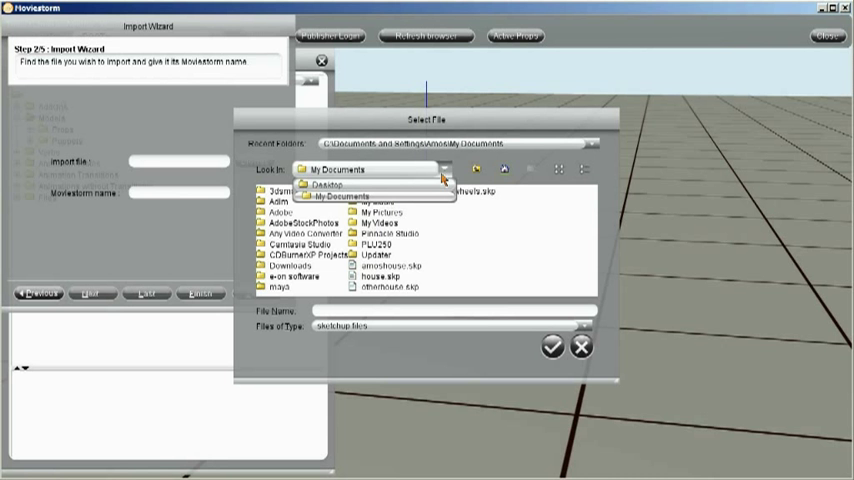
pyautogui.click(327, 186)
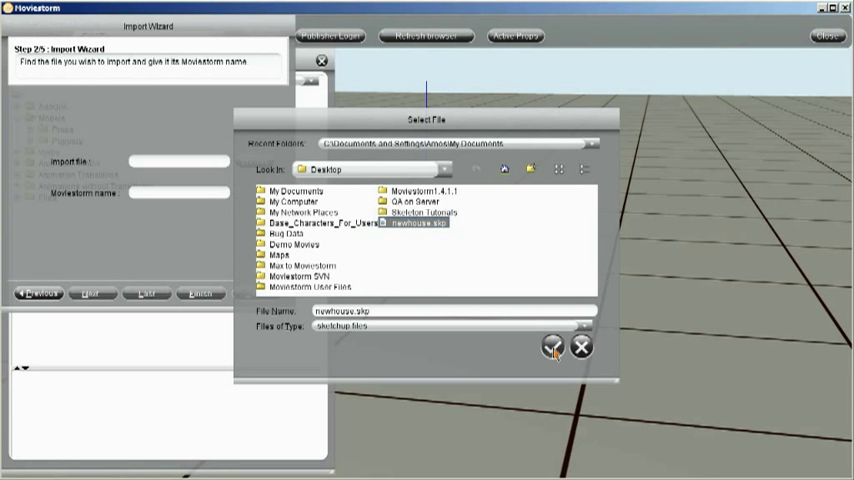
pyautogui.click(544, 347)
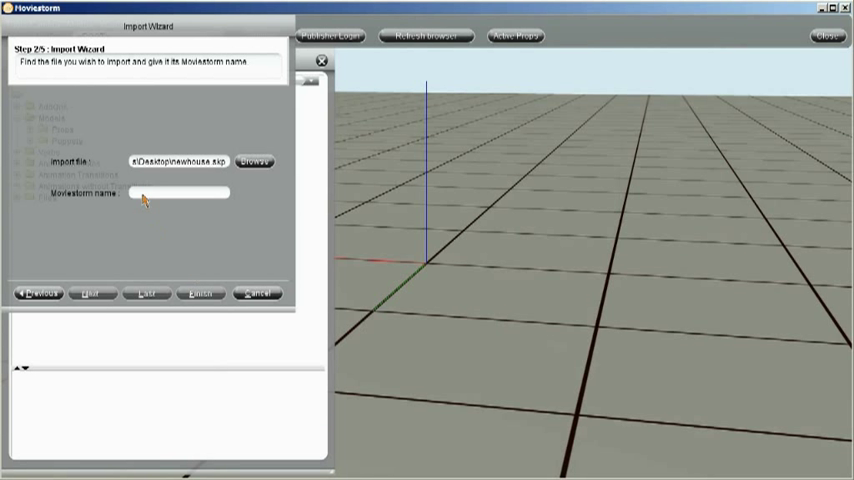
pyautogui.moveTo(152, 198)
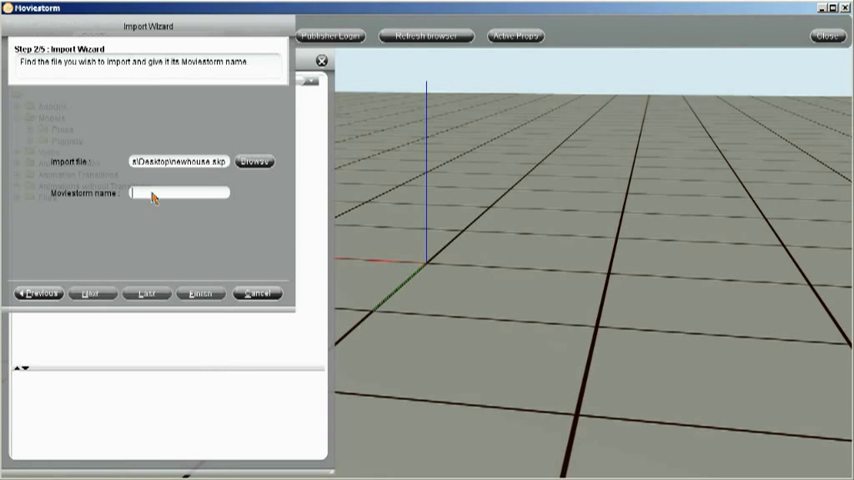
# Step: Name the model Amon_House and advance to the import options
pyautogui.write('Amon')
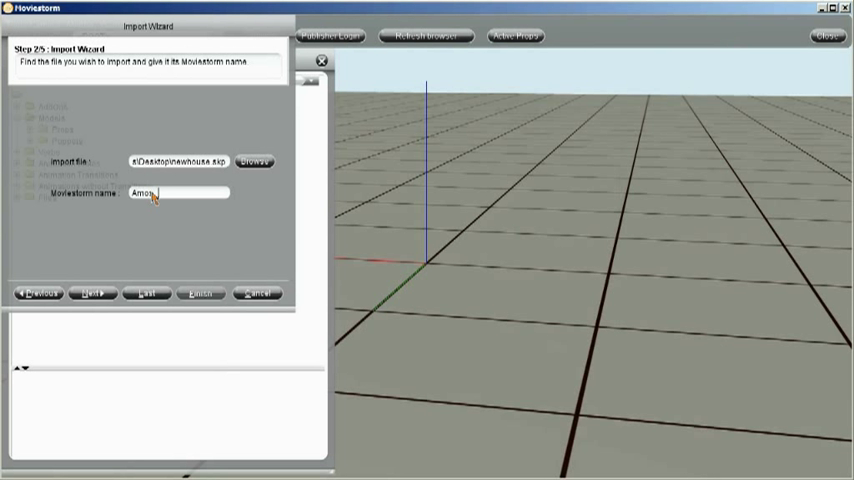
pyautogui.write('_House')
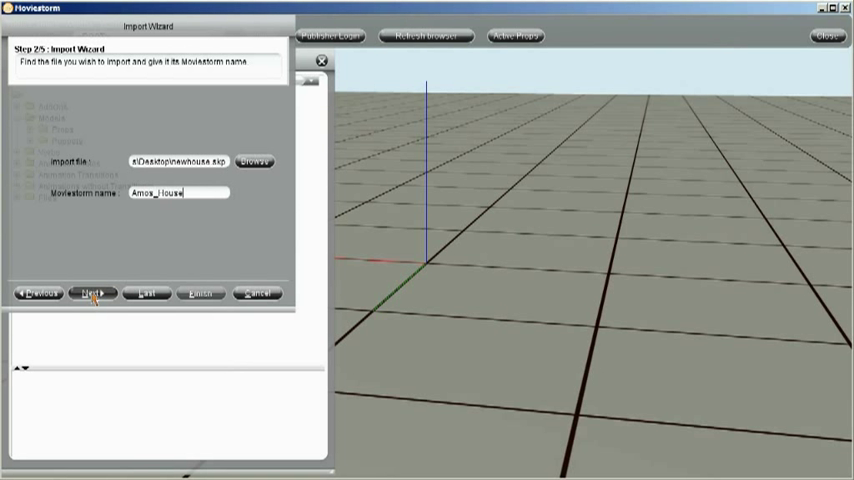
pyautogui.click(91, 297)
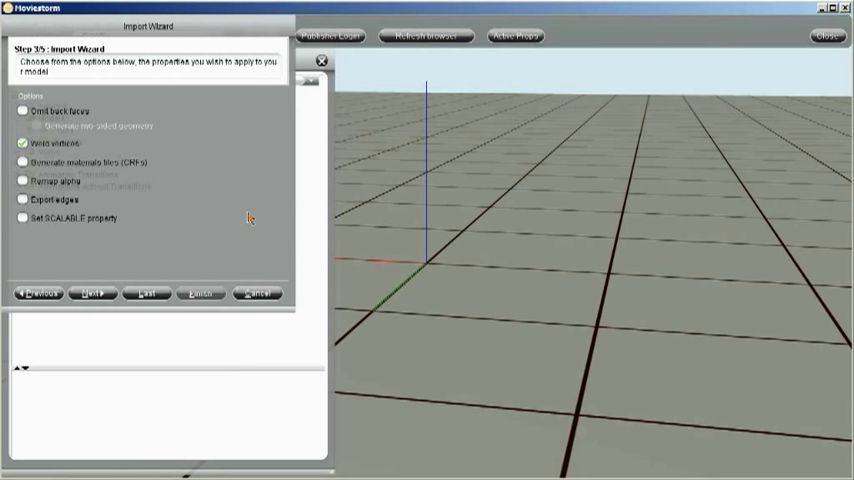
pyautogui.moveTo(100, 148)
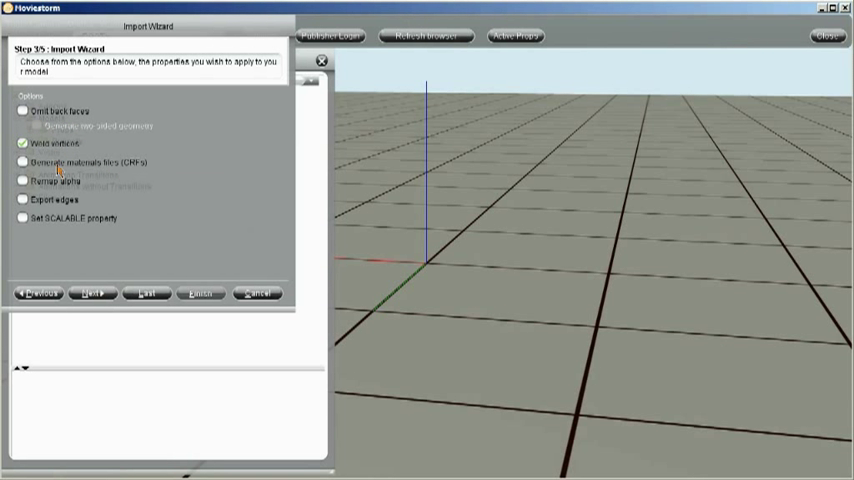
pyautogui.moveTo(97, 201)
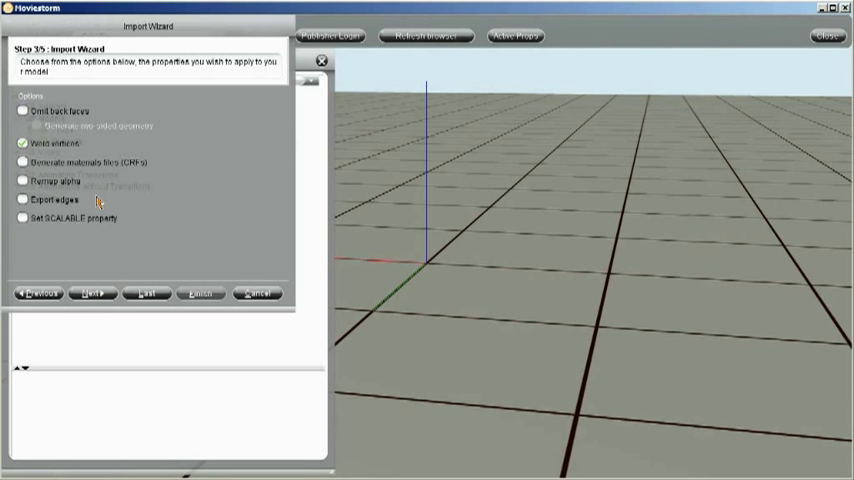
pyautogui.moveTo(25, 230)
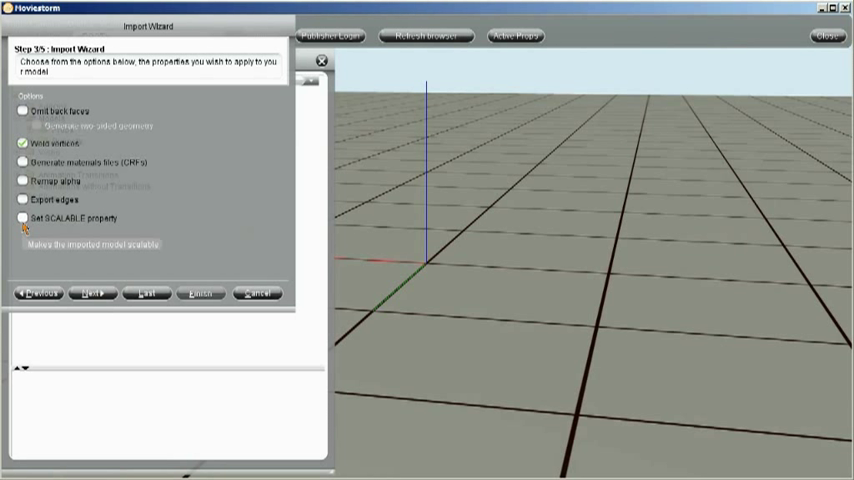
# Step: Tick Set SCALABLE property and continue to the scale and preview step
pyautogui.click(21, 218)
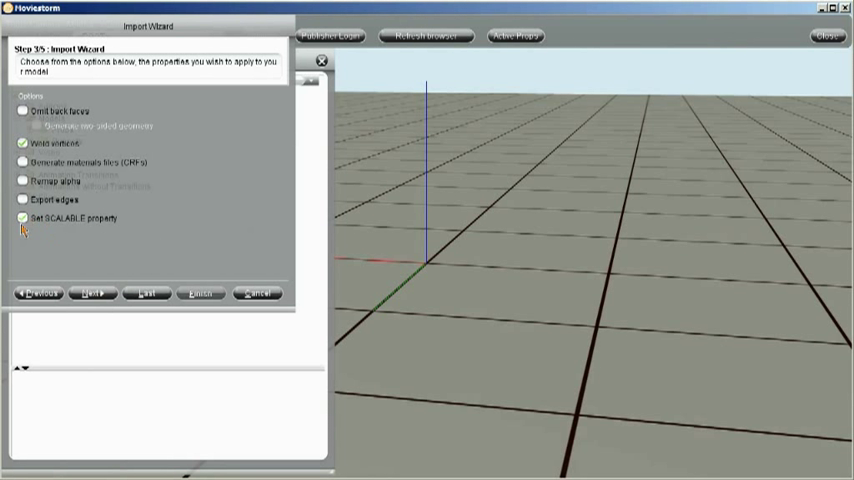
pyautogui.moveTo(31, 230)
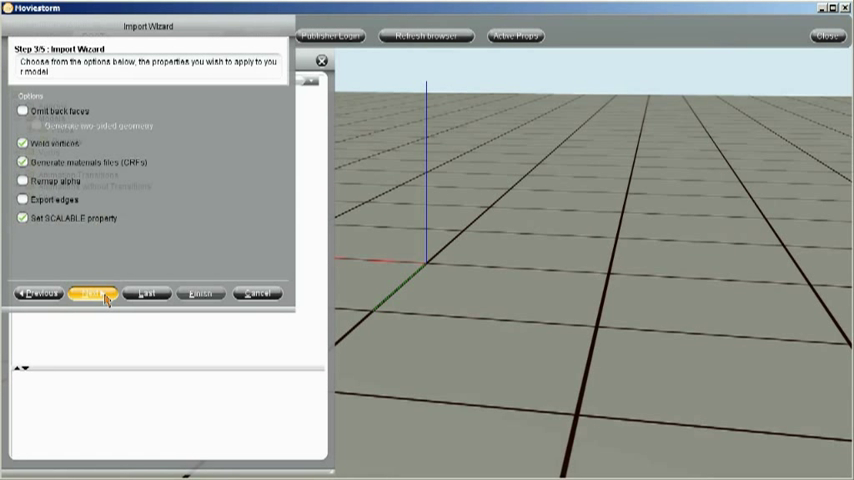
pyautogui.click(92, 294)
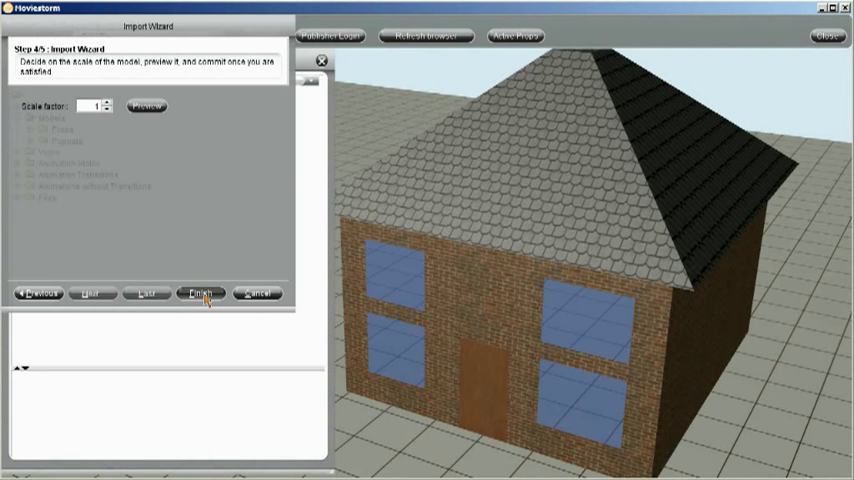
# Step: Finish the import at scale factor 1 and dismiss the conversion success report
pyautogui.click(197, 295)
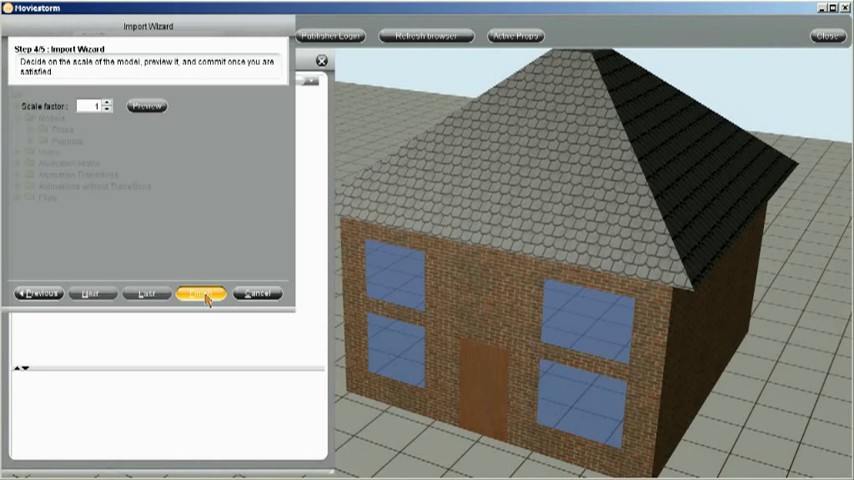
pyautogui.click(200, 295)
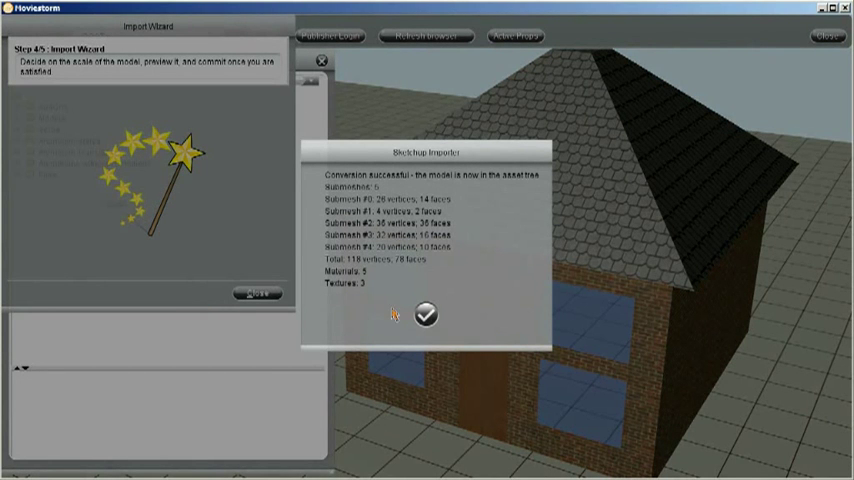
pyautogui.click(423, 314)
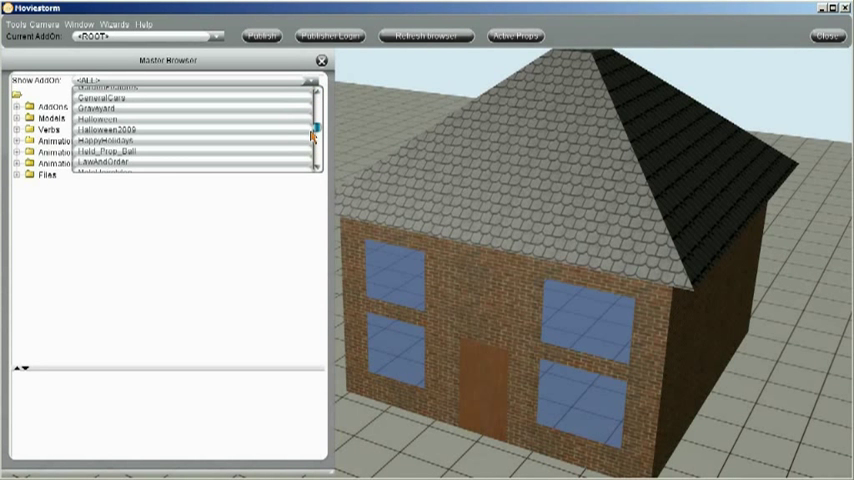
# Step: Expand the House add-on's Models and Props to open Amos_House in the material editor
pyautogui.scroll(-3)
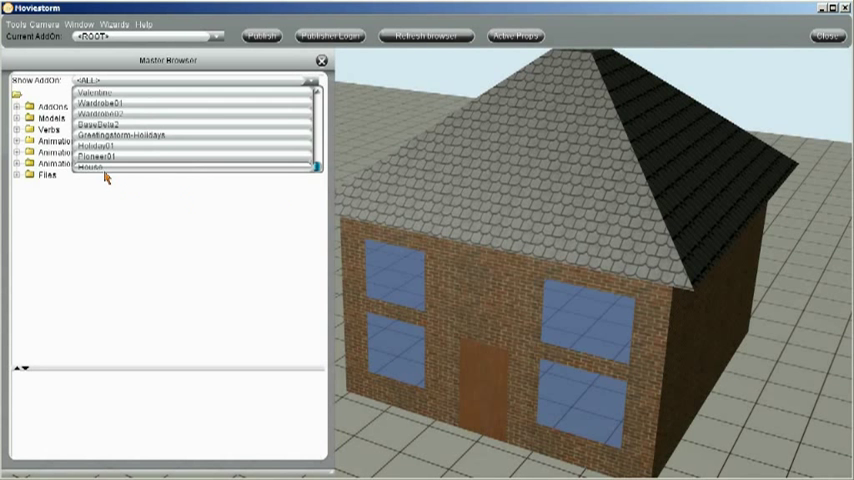
pyautogui.moveTo(243, 279)
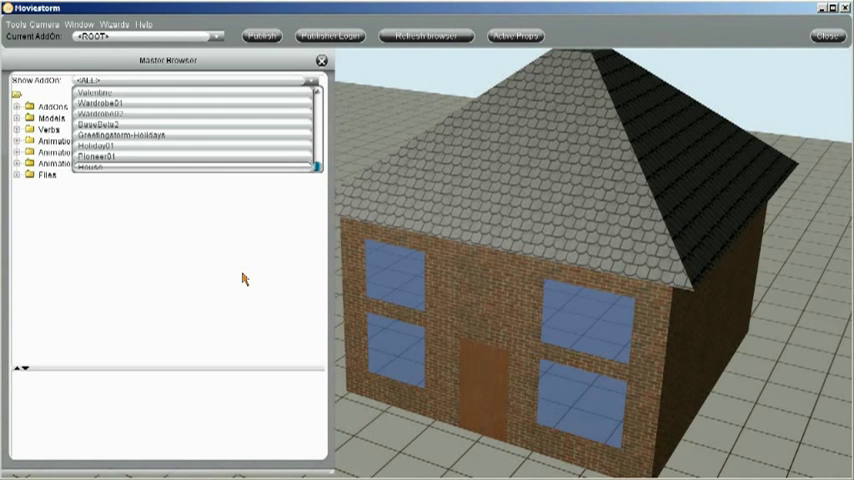
pyautogui.click(96, 170)
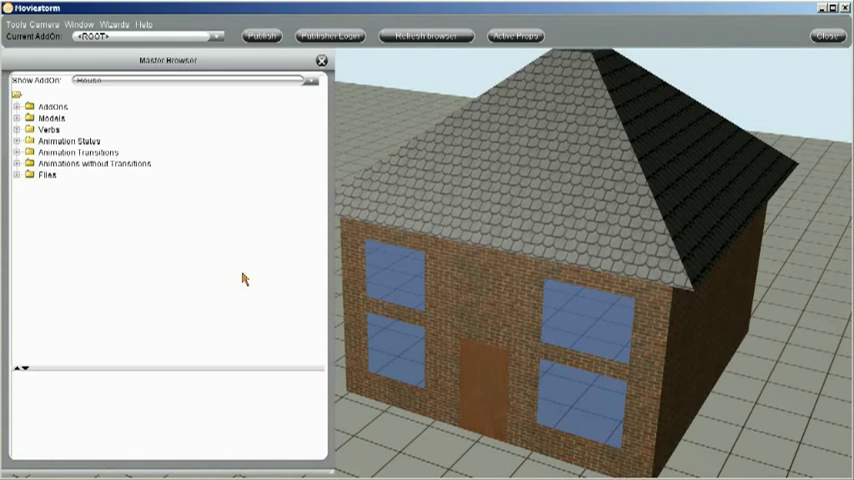
pyautogui.click(22, 119)
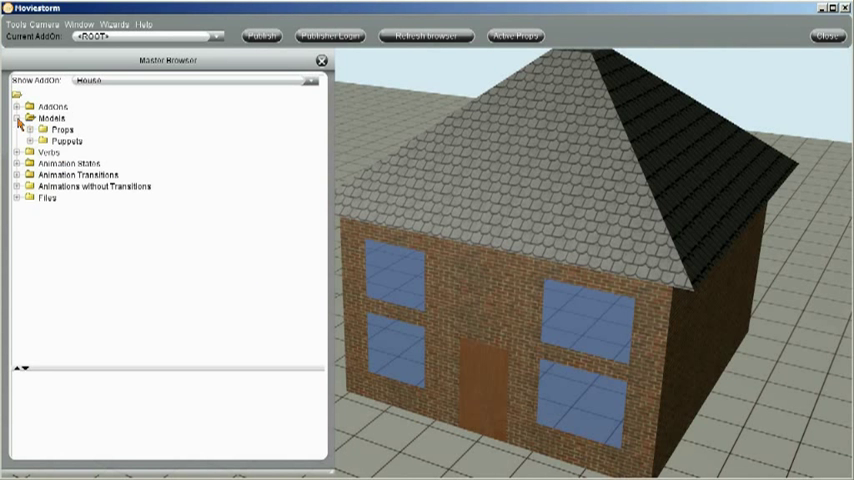
pyautogui.click(37, 130)
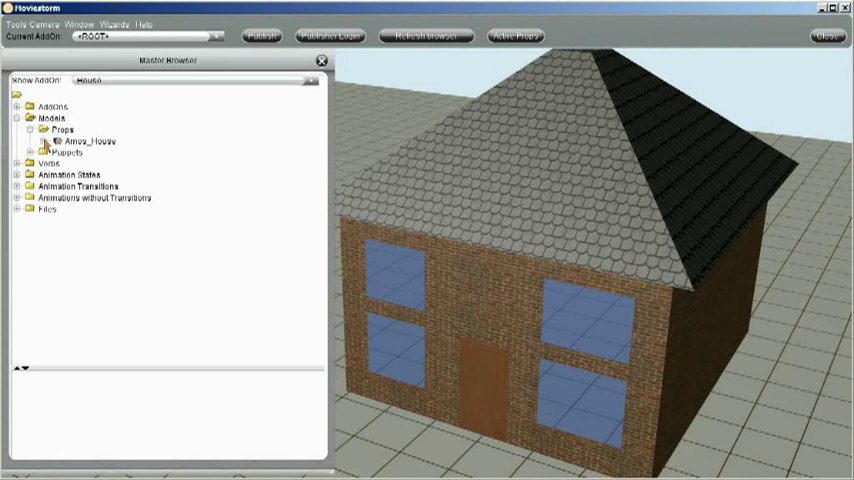
pyautogui.click(50, 140)
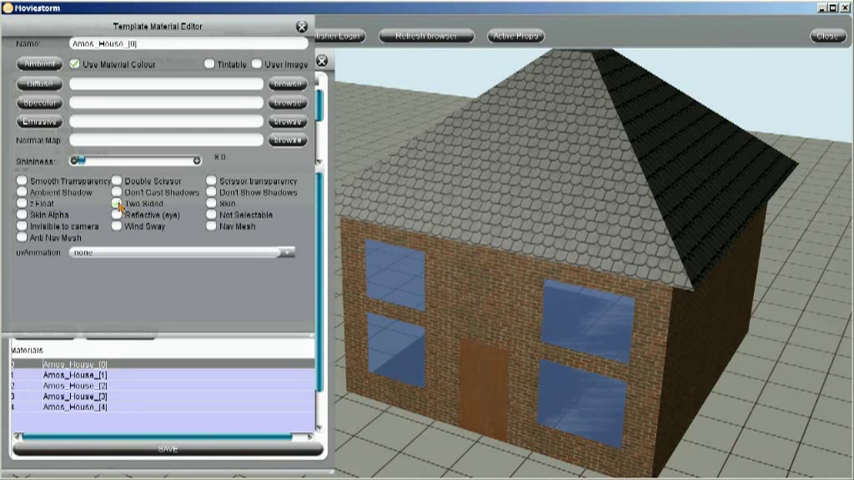
# Step: Turn on Two Sided for the third and last Amos_House materials
pyautogui.click(77, 386)
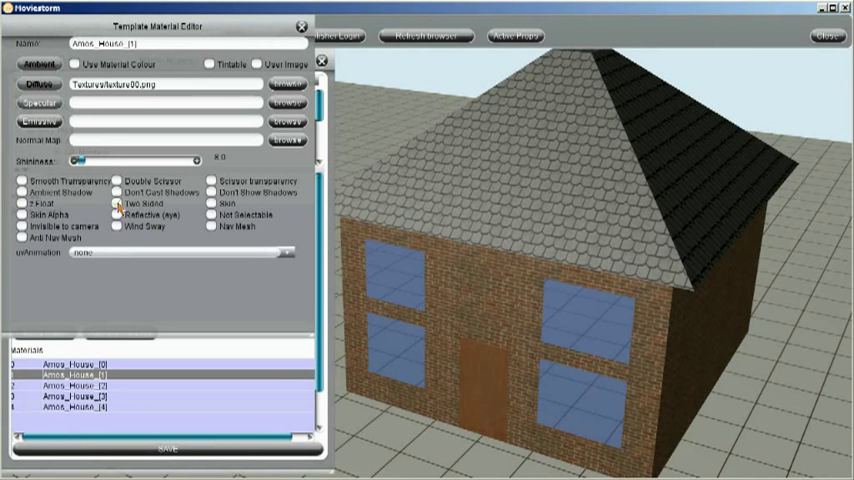
pyautogui.click(75, 384)
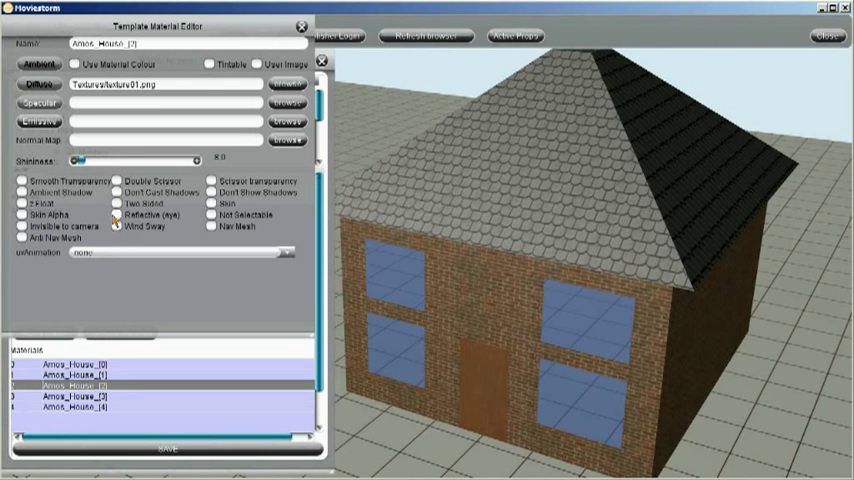
pyautogui.click(120, 206)
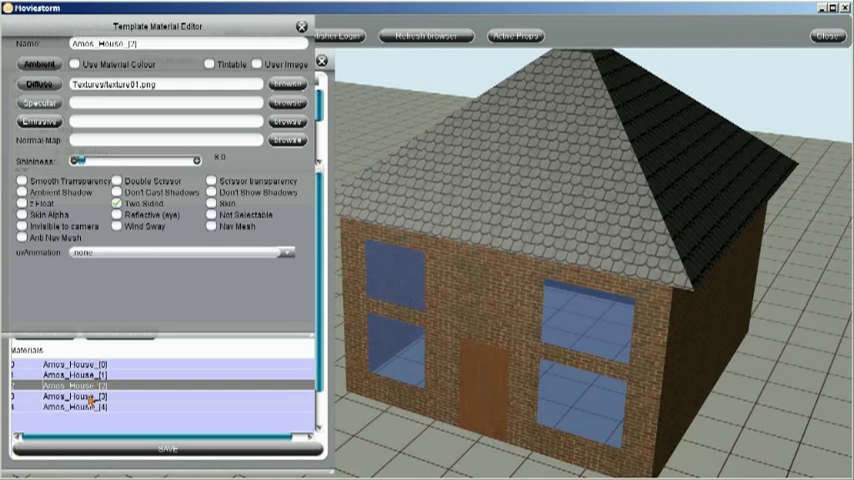
pyautogui.click(70, 408)
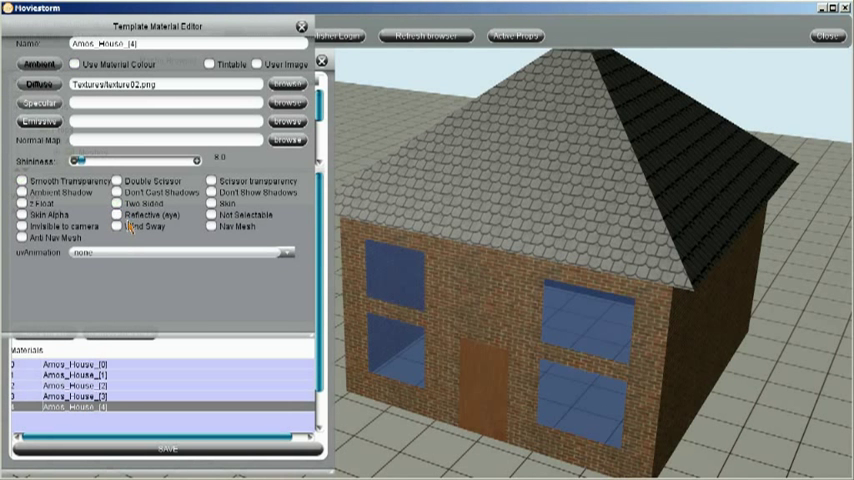
pyautogui.click(120, 203)
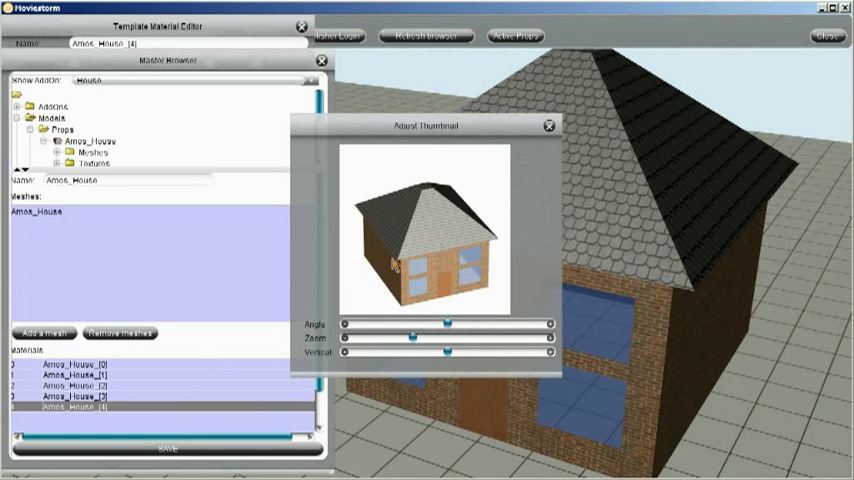
# Step: Close the Adjust Thumbnail panel, the Master Browser and the material editor
pyautogui.click(546, 128)
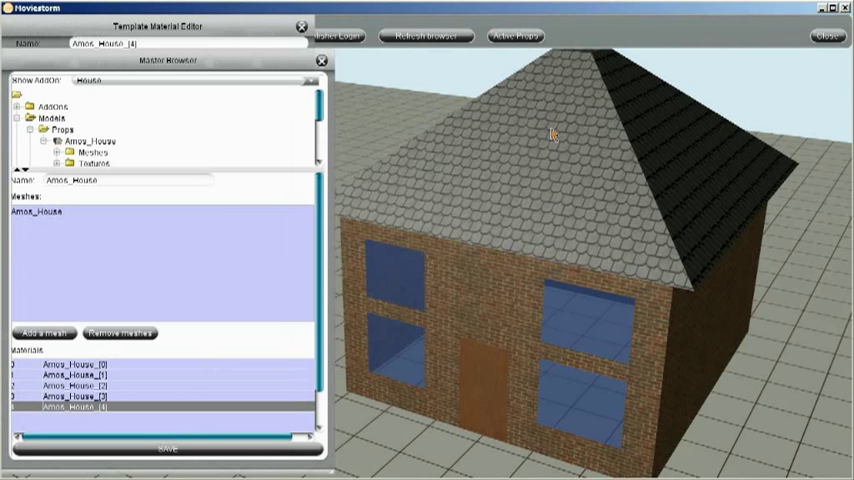
pyautogui.click(319, 62)
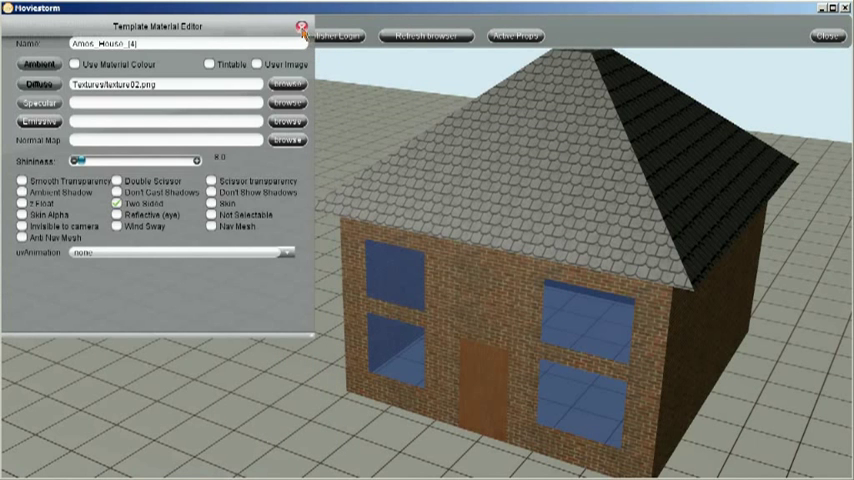
pyautogui.click(297, 24)
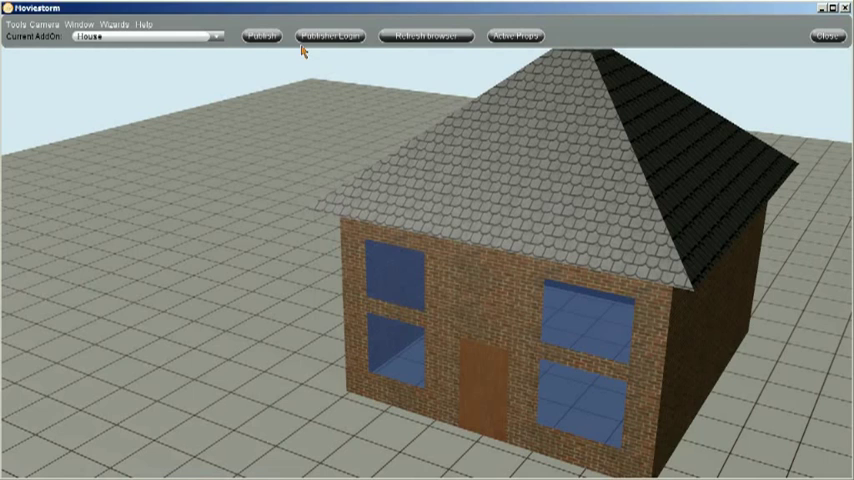
# Step: Log in as a publisher and publish the House add-on, acknowledging both confirmations
pyautogui.click(330, 40)
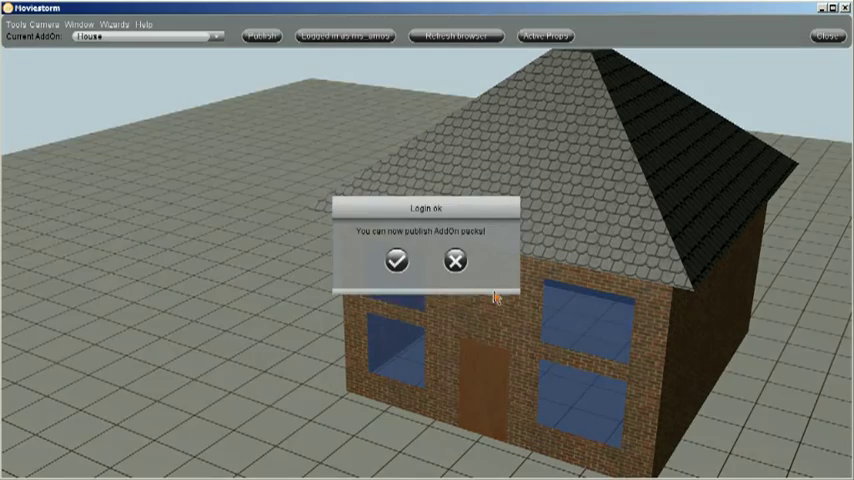
pyautogui.click(399, 262)
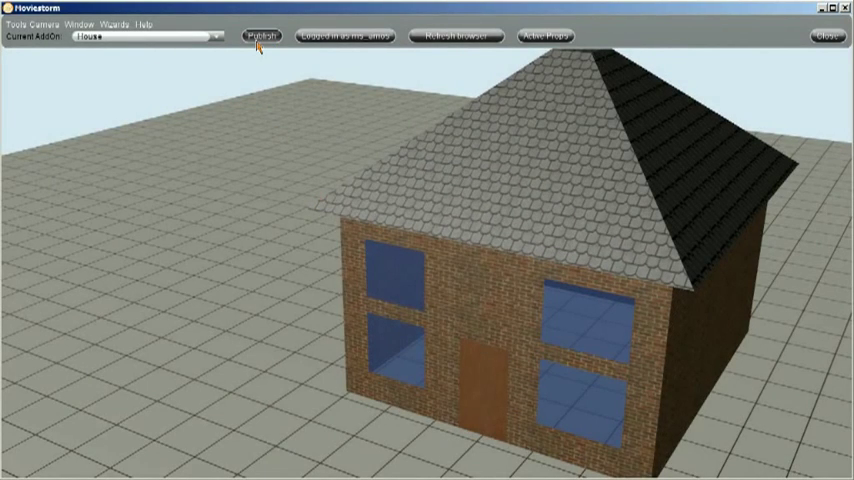
pyautogui.click(261, 35)
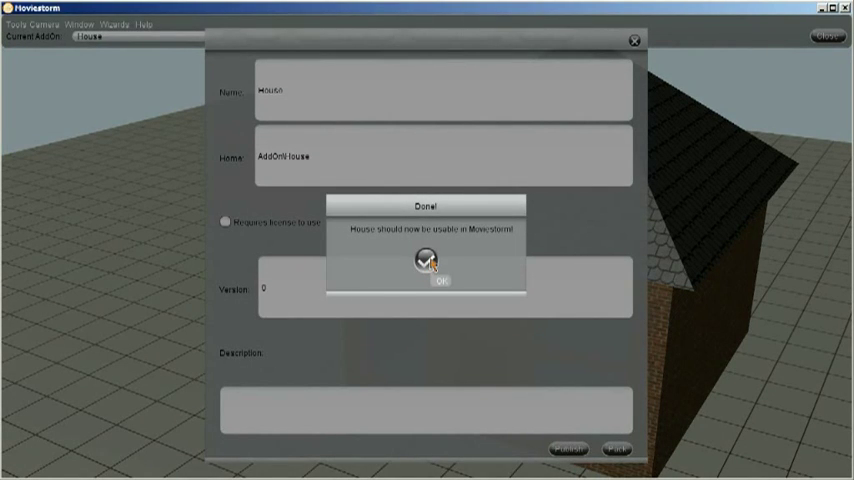
pyautogui.click(444, 278)
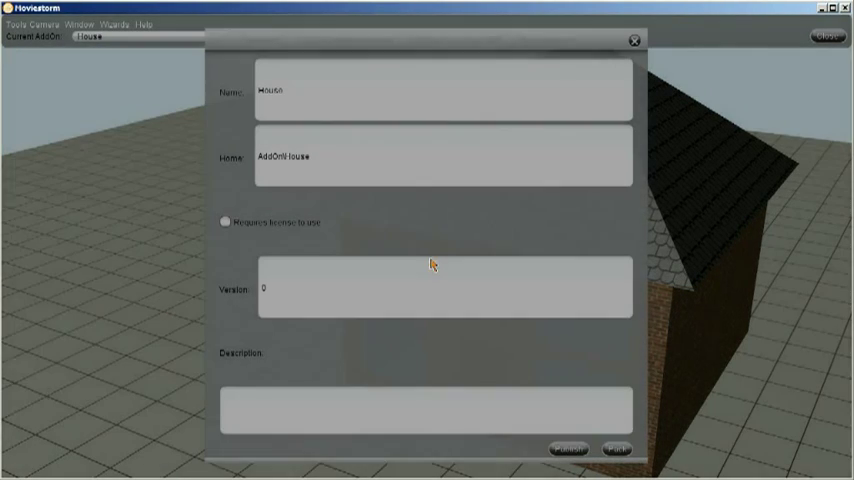
pyautogui.moveTo(847, 12)
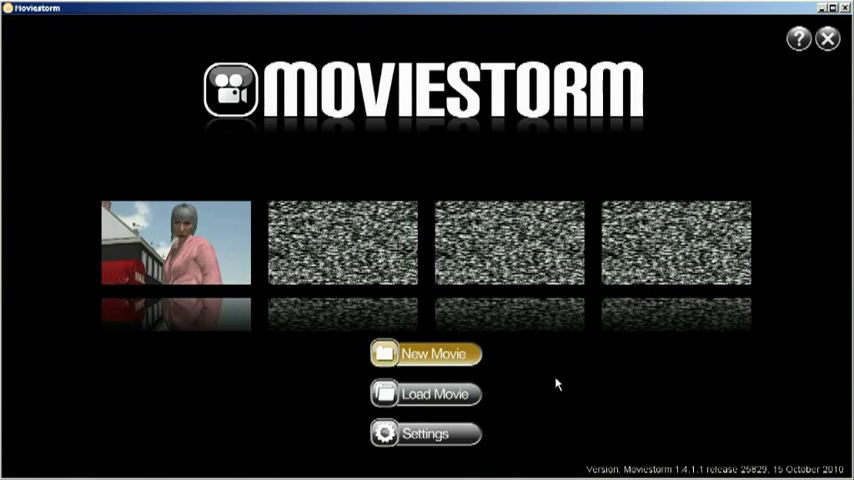
# Step: Start a new movie from the Moviestorm start screen
pyautogui.click(424, 354)
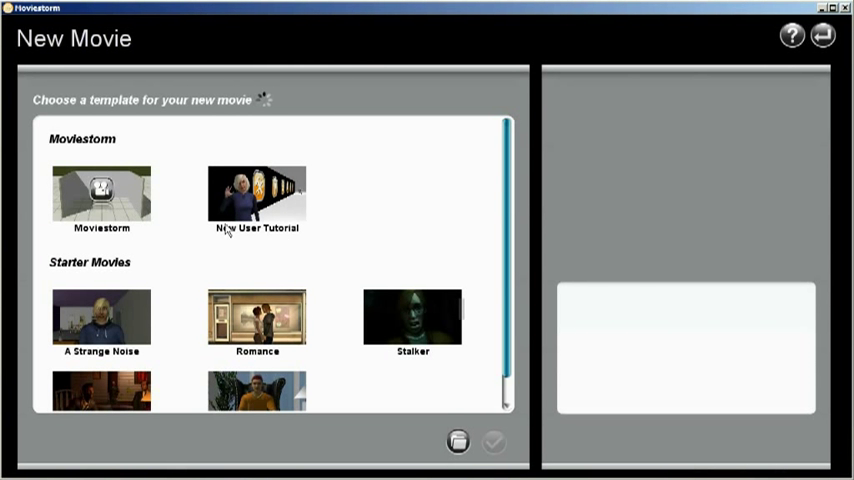
# Step: Create the movie from the empty Moviestorm template
pyautogui.click(100, 190)
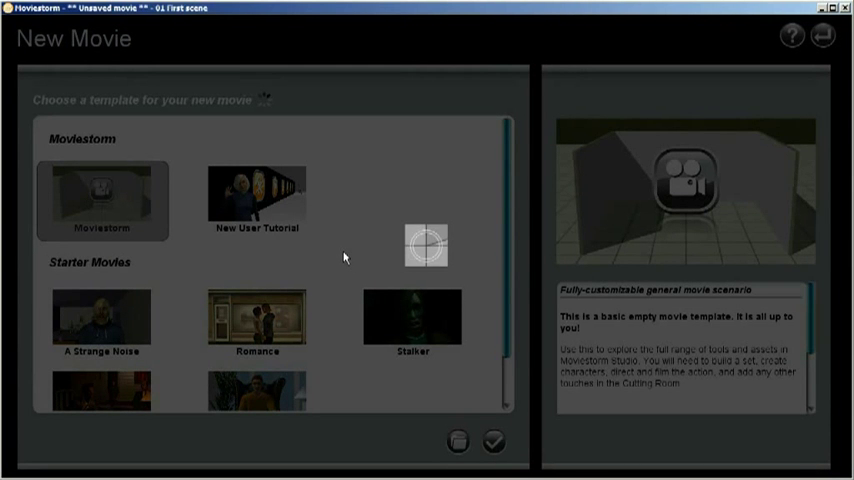
pyautogui.click(495, 443)
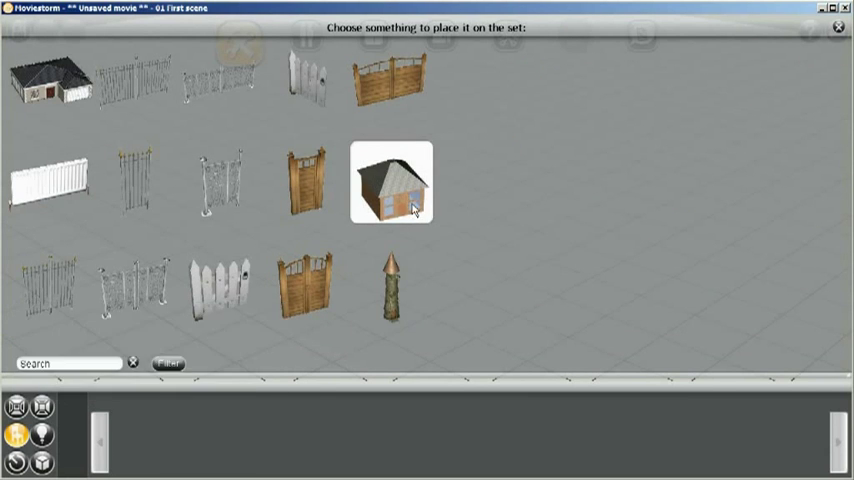
# Step: Place the Amos_House brick house on the set and adjust its Scale slider
pyautogui.click(390, 184)
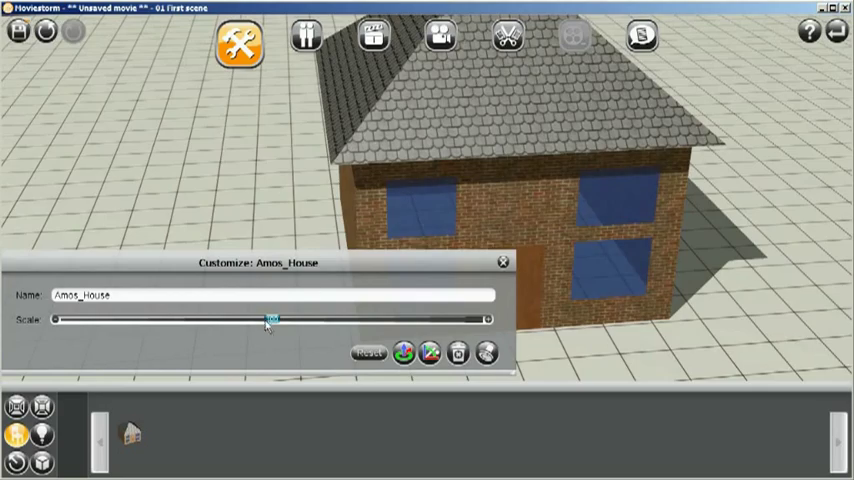
pyautogui.moveTo(270, 318); pyautogui.dragTo(243, 318)
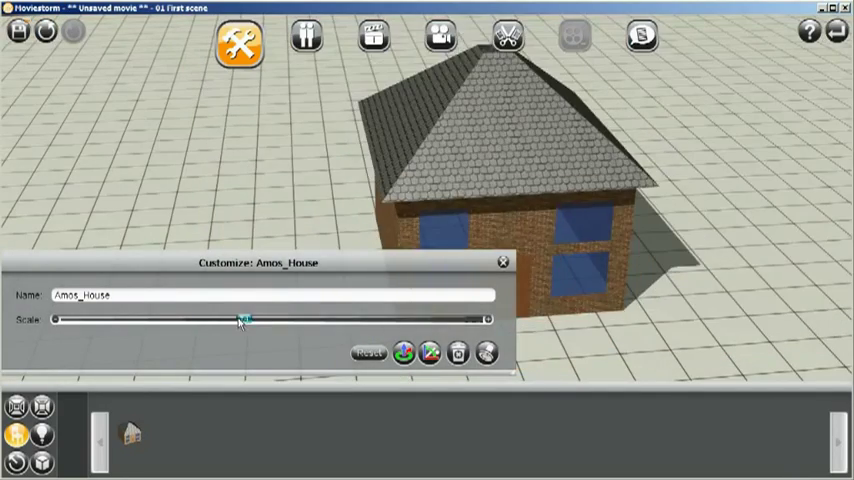
pyautogui.moveTo(242, 319); pyautogui.dragTo(270, 319)
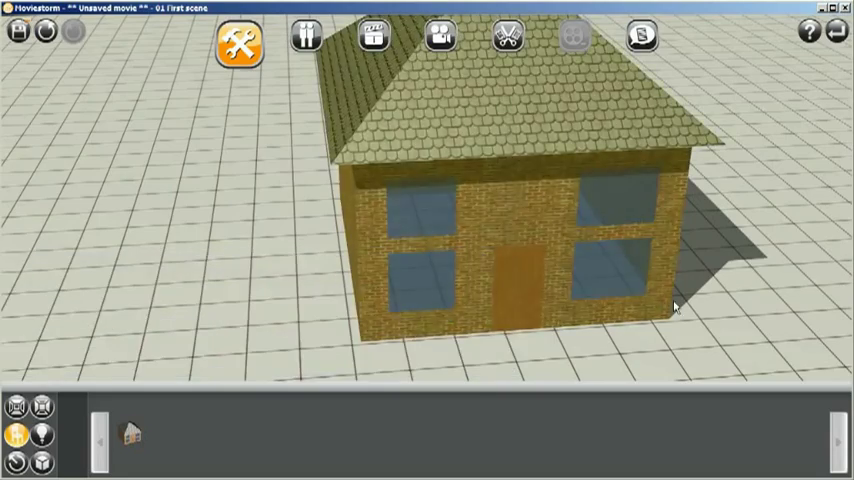
pyautogui.click(305, 47)
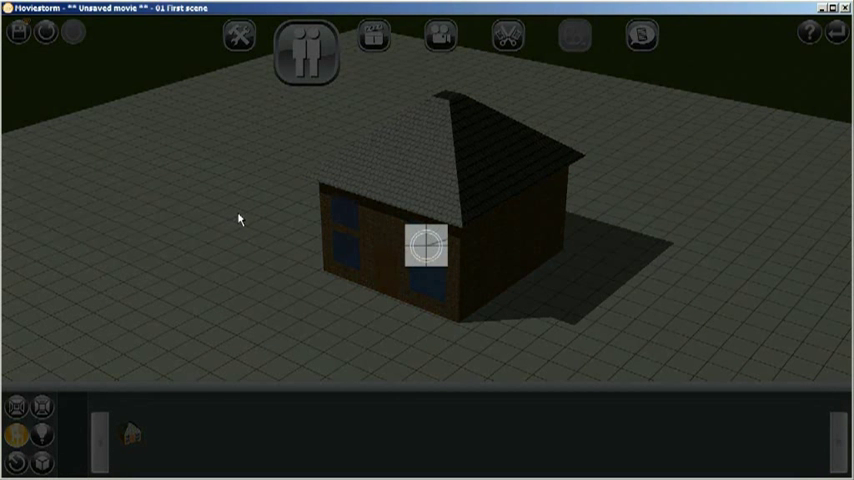
# Step: Add the character Star in a dark suit and place him in front of the house
pyautogui.click(303, 40)
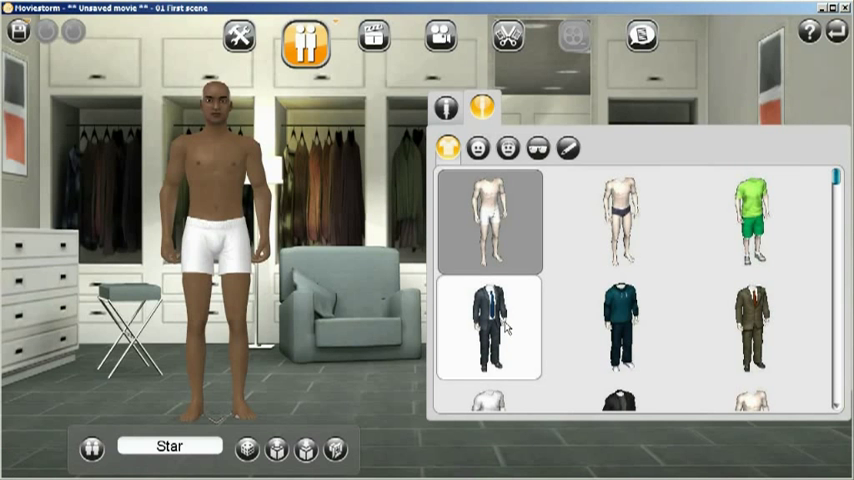
pyautogui.click(489, 330)
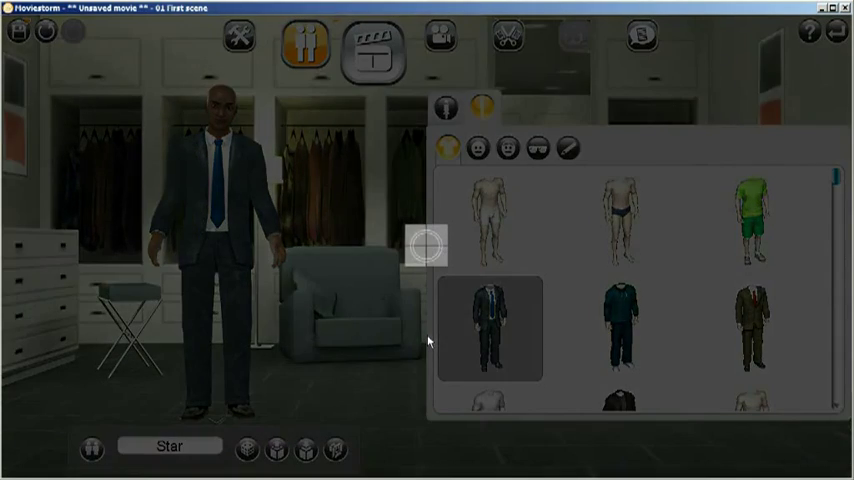
pyautogui.click(367, 43)
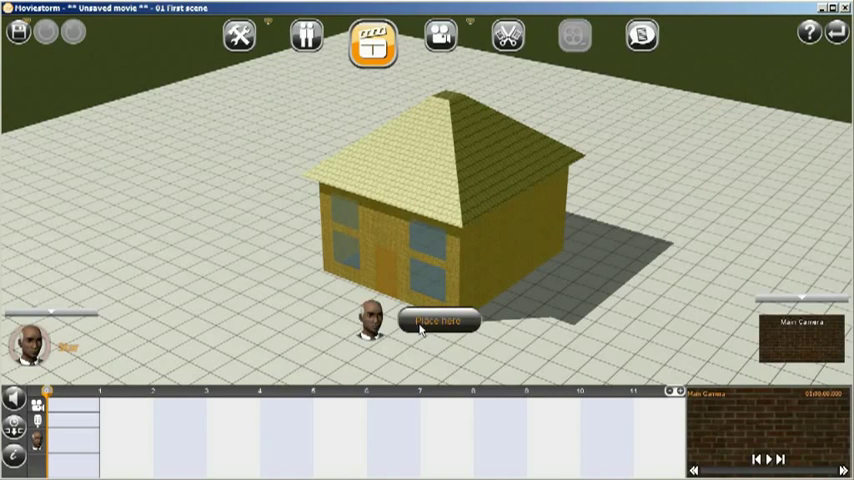
pyautogui.click(435, 318)
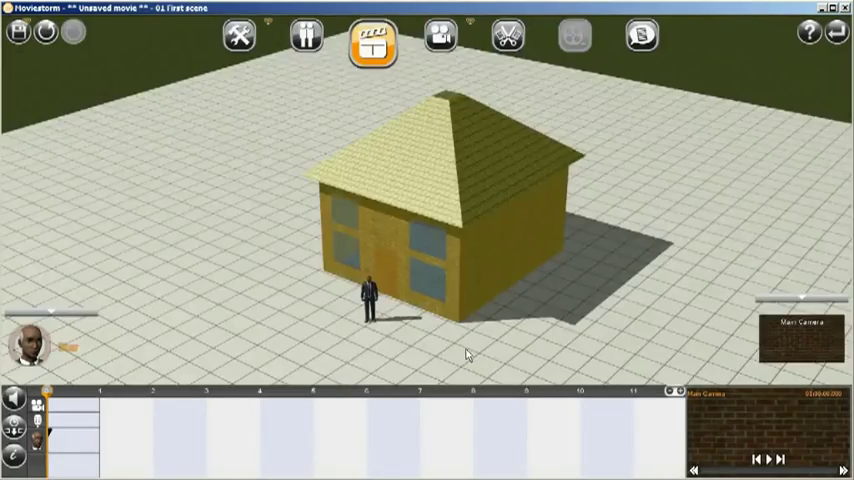